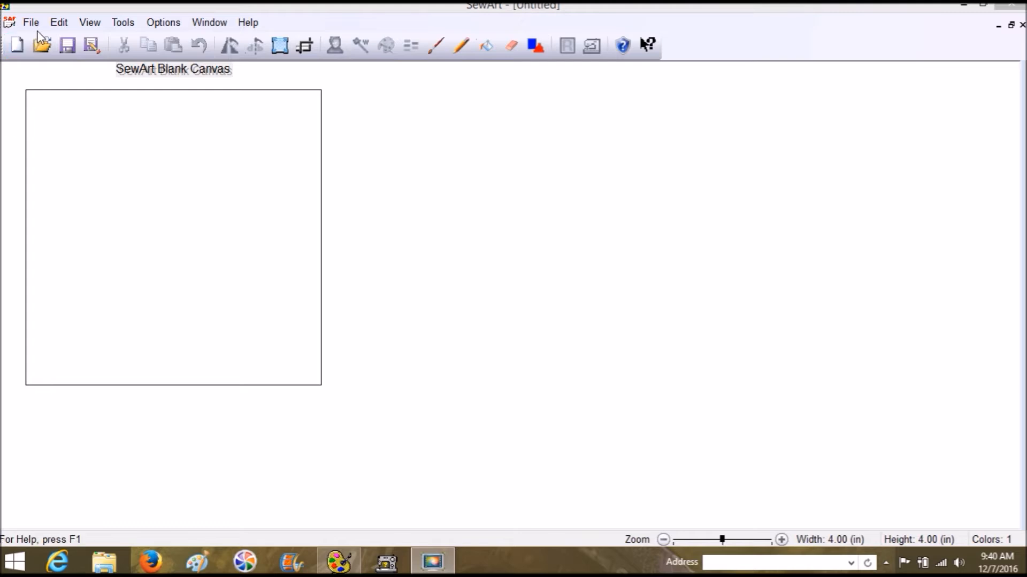
# - Browse to My Passport > Stephanie > Paid for Clip Art > Black_Dog Silhouettes and select the chihuahua
pyautogui.click(41, 44)
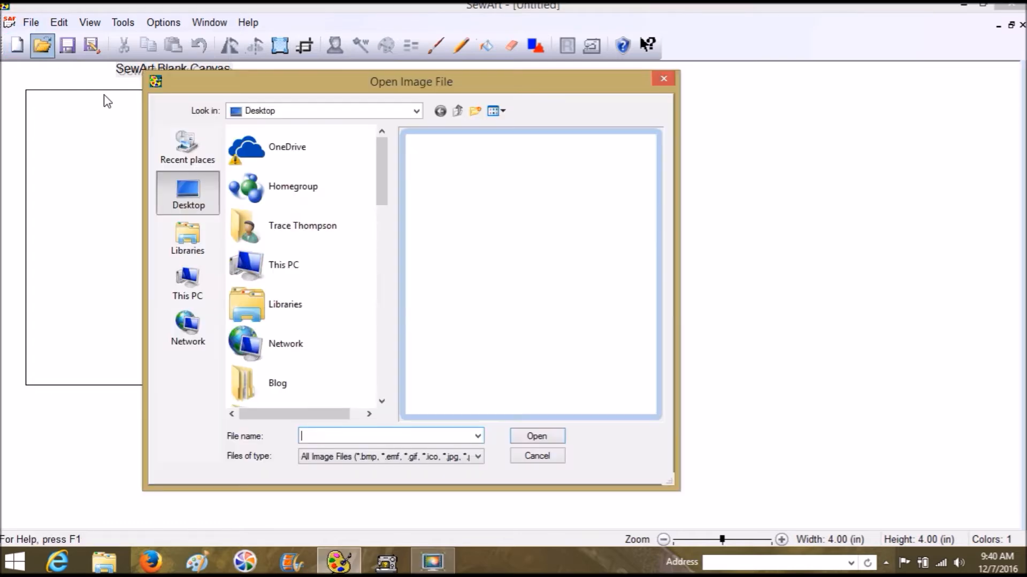
pyautogui.moveTo(187, 193)
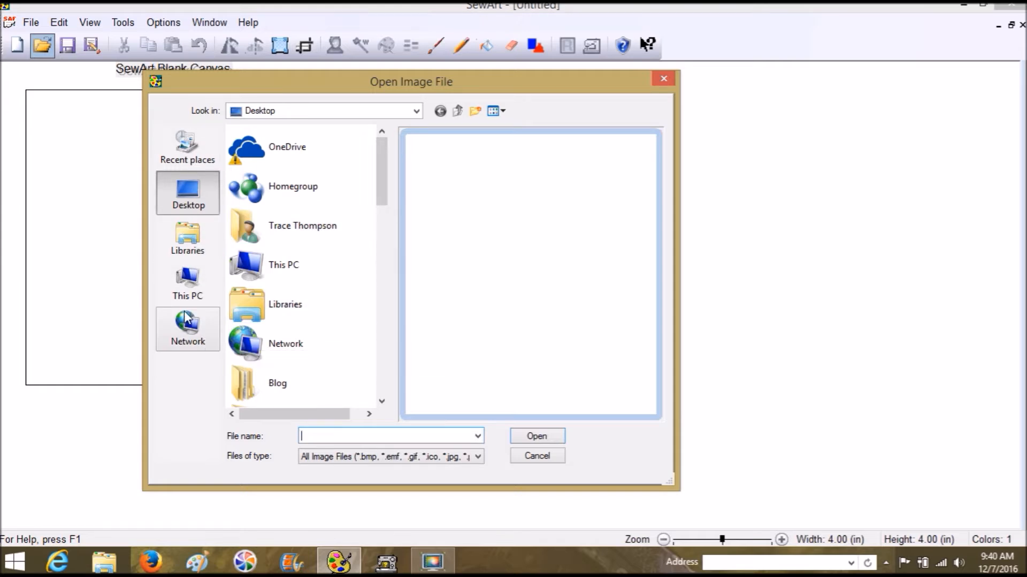
pyautogui.click(187, 283)
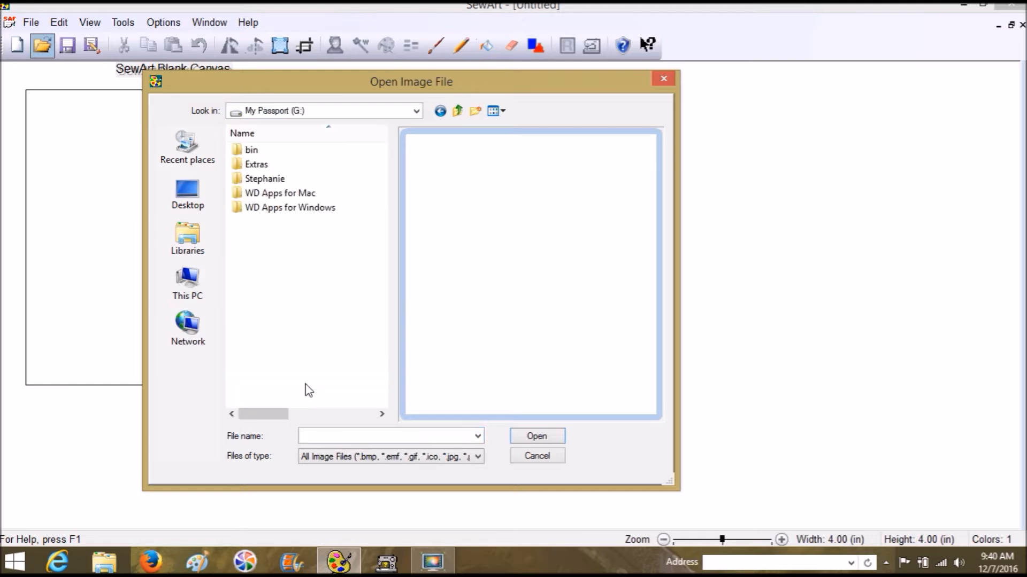
pyautogui.doubleClick(264, 178)
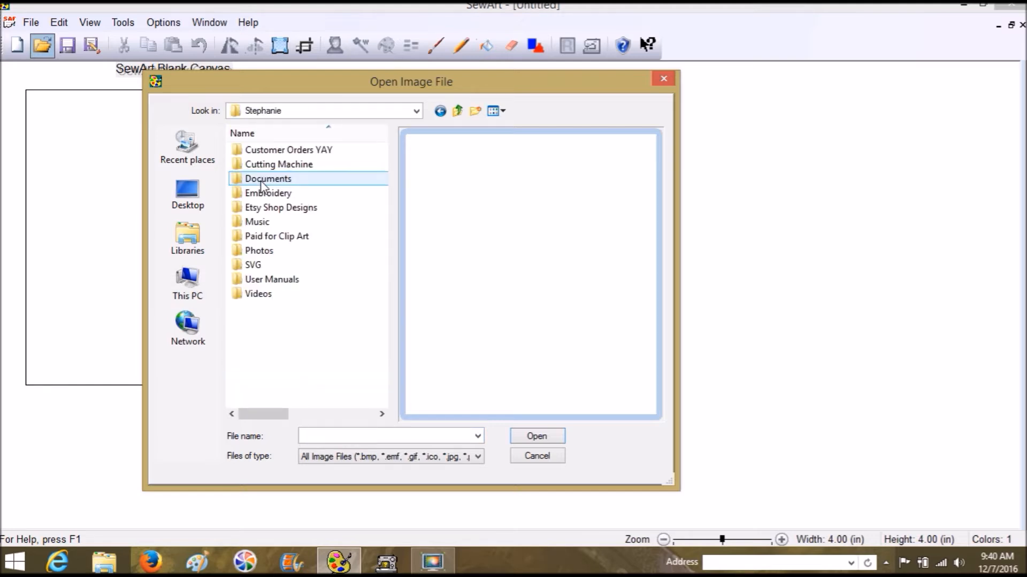
pyautogui.click(276, 236)
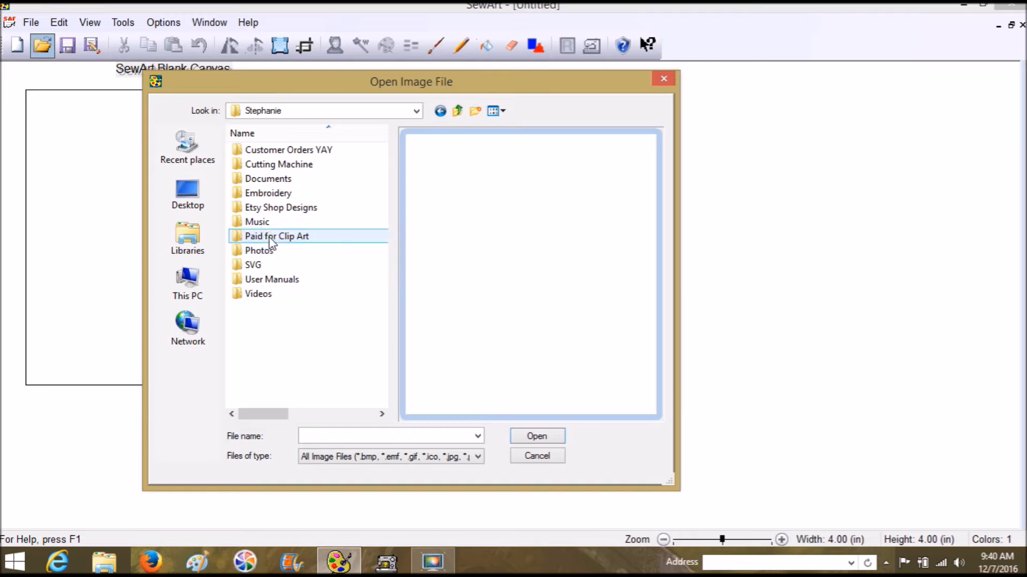
pyautogui.doubleClick(276, 236)
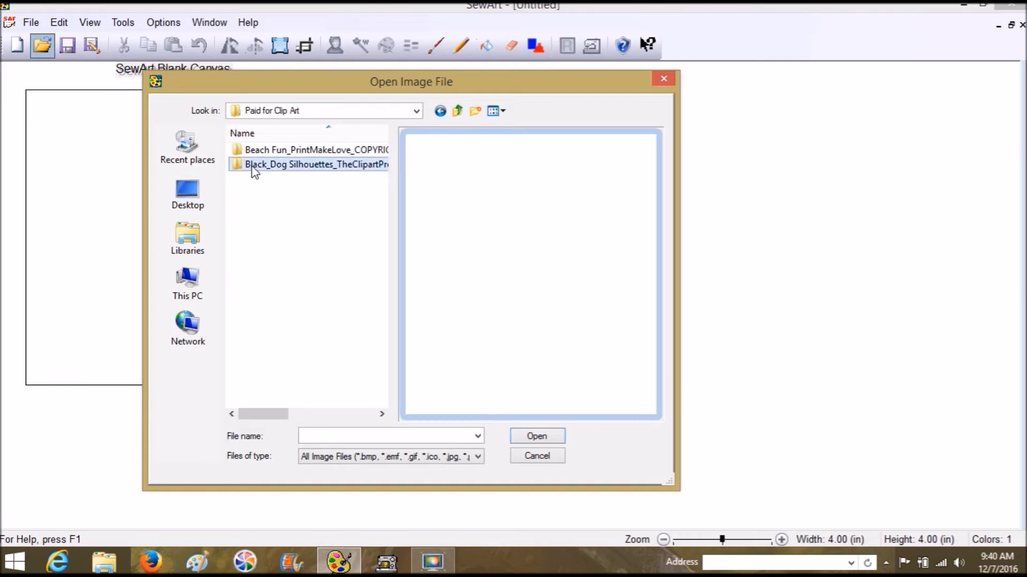
pyautogui.doubleClick(316, 164)
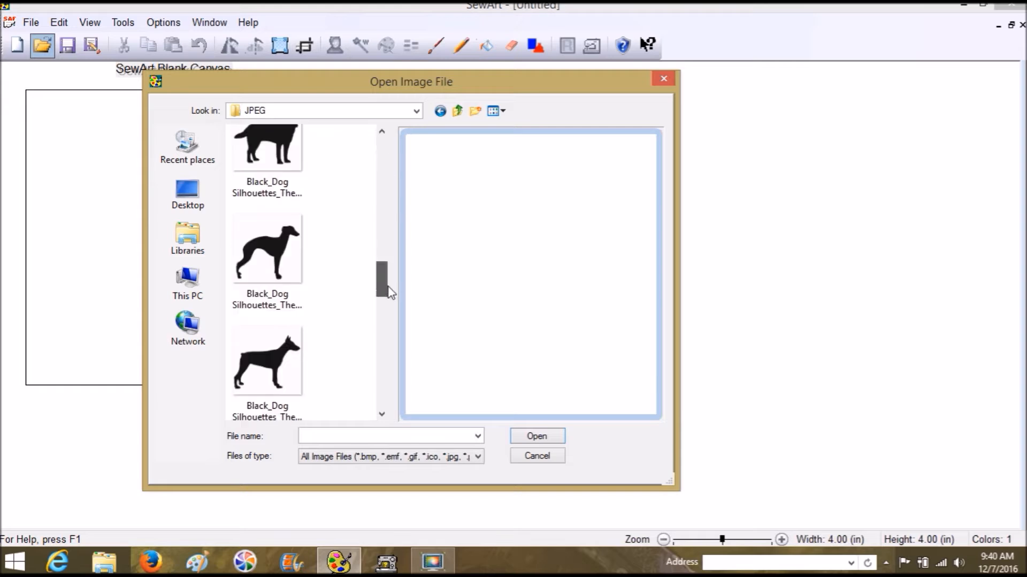
pyautogui.scroll(-3)
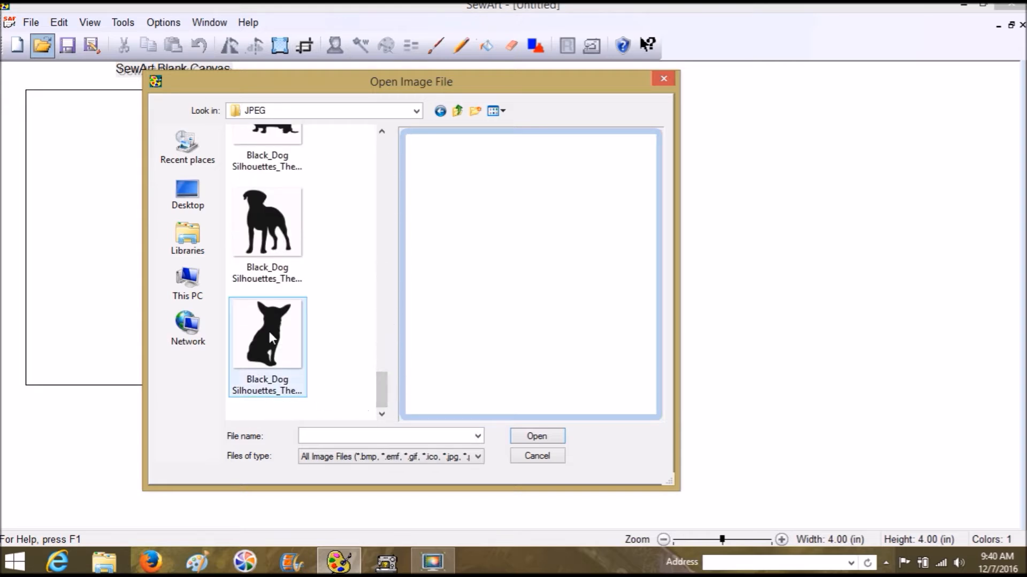
pyautogui.moveTo(356, 356)
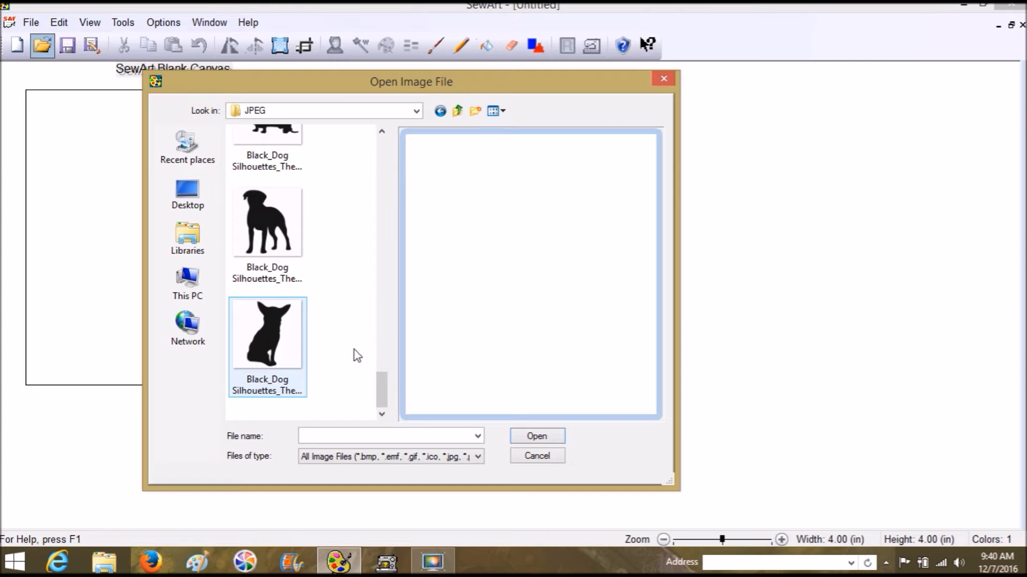
pyautogui.click(536, 437)
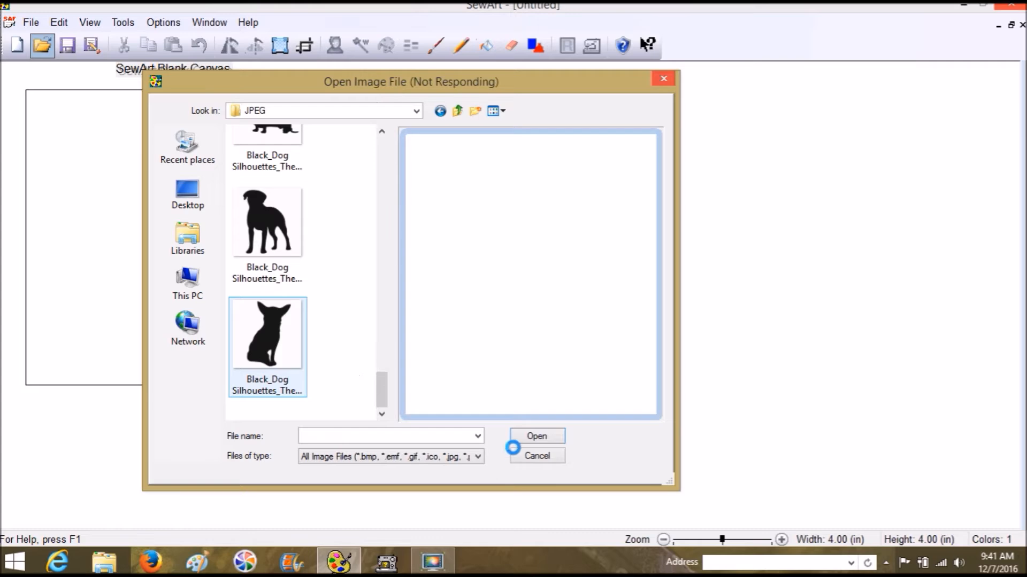
# - Preview the chihuahua file and open it onto the canvas
pyautogui.click(267, 334)
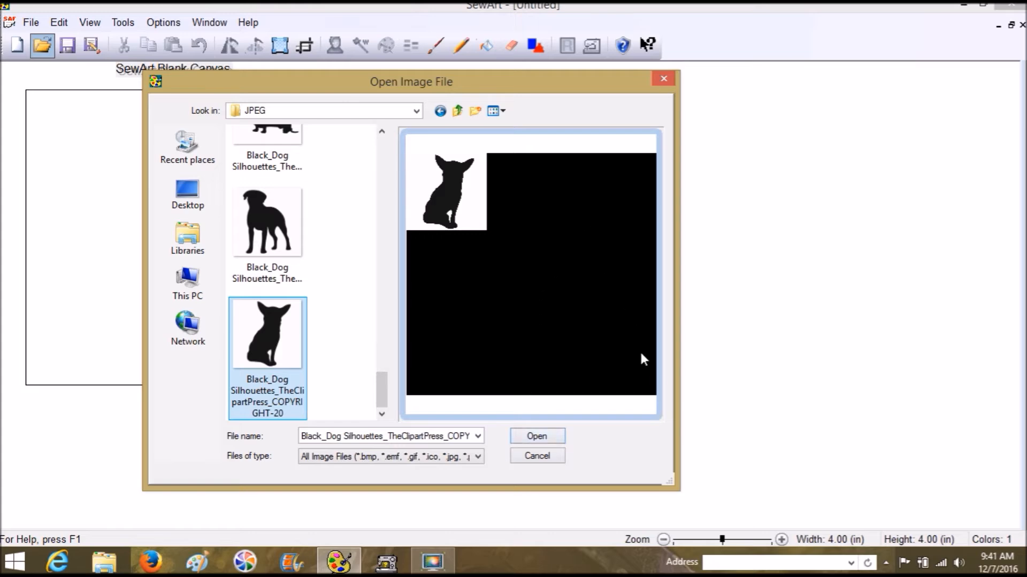
pyautogui.moveTo(602, 334)
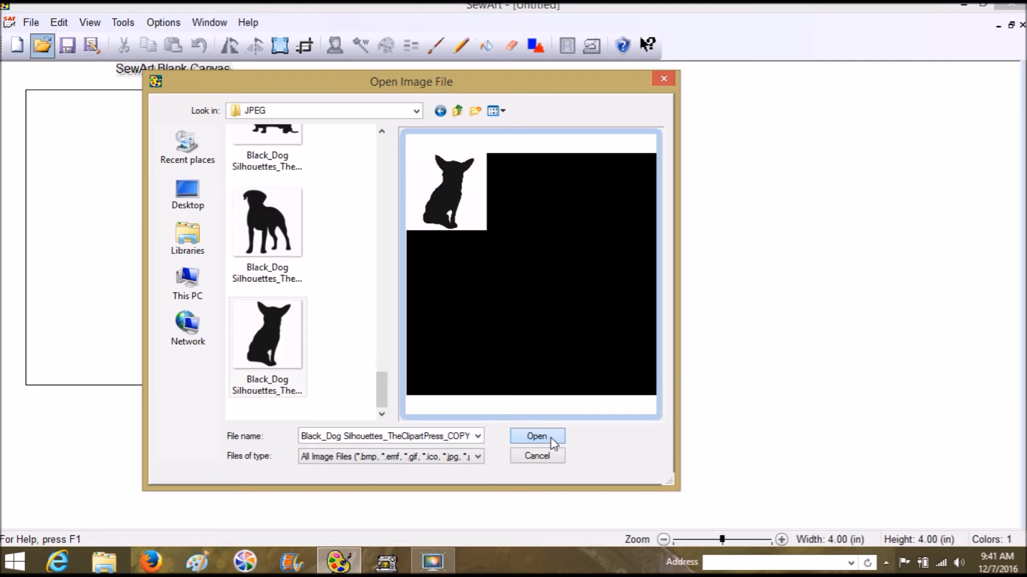
pyautogui.click(536, 436)
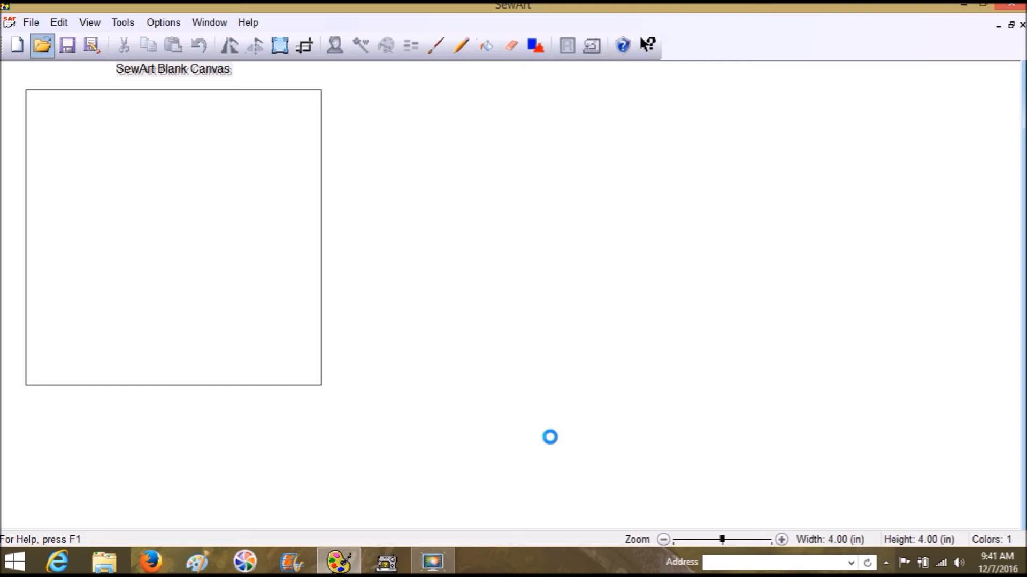
pyautogui.click(42, 44)
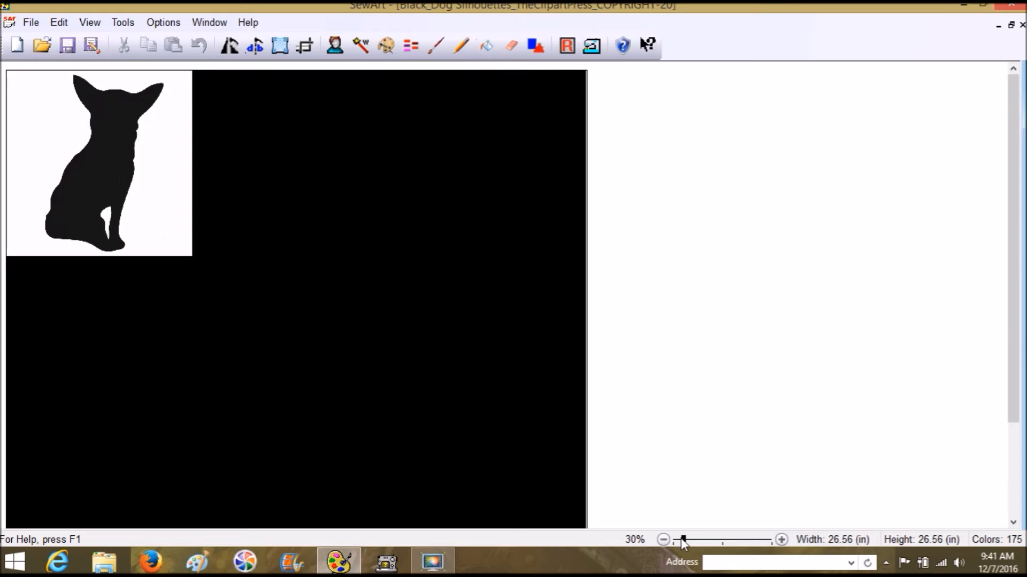
# - Crop tightly around the chihuahua, leaving an image about 7.40 by 8.23 inches
pyautogui.click(303, 45)
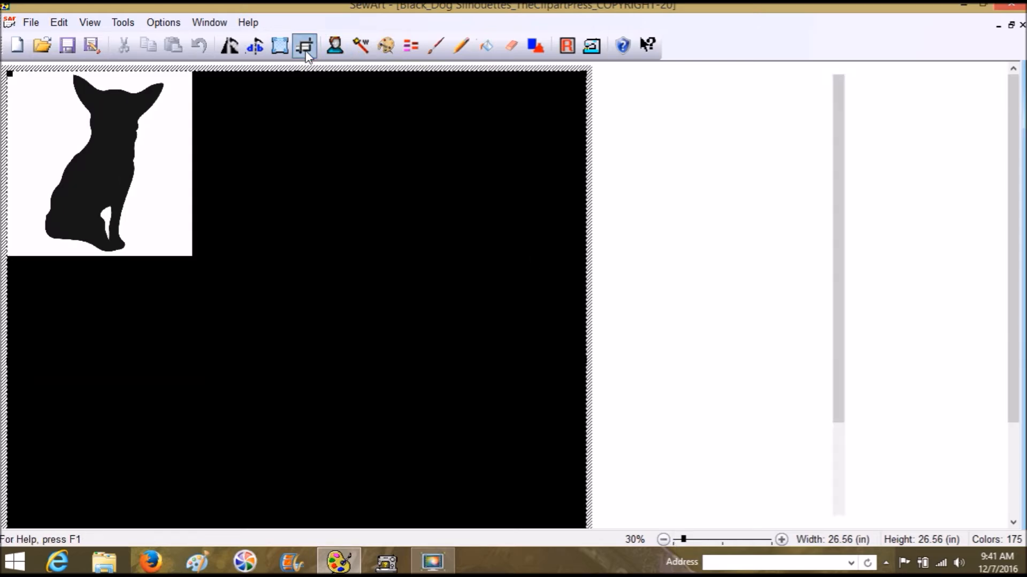
pyautogui.click(303, 45)
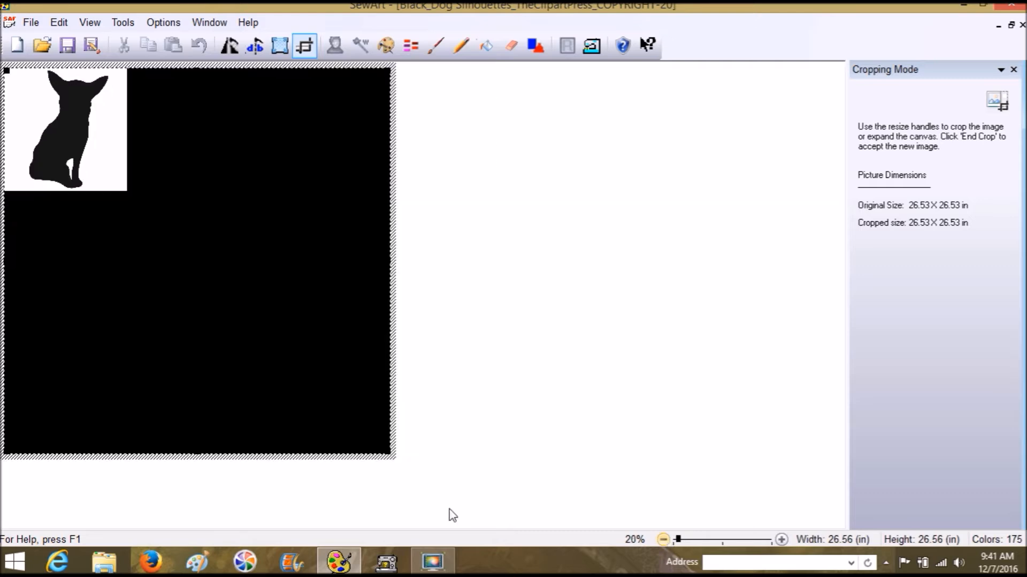
pyautogui.moveTo(389, 452); pyautogui.dragTo(213, 275)
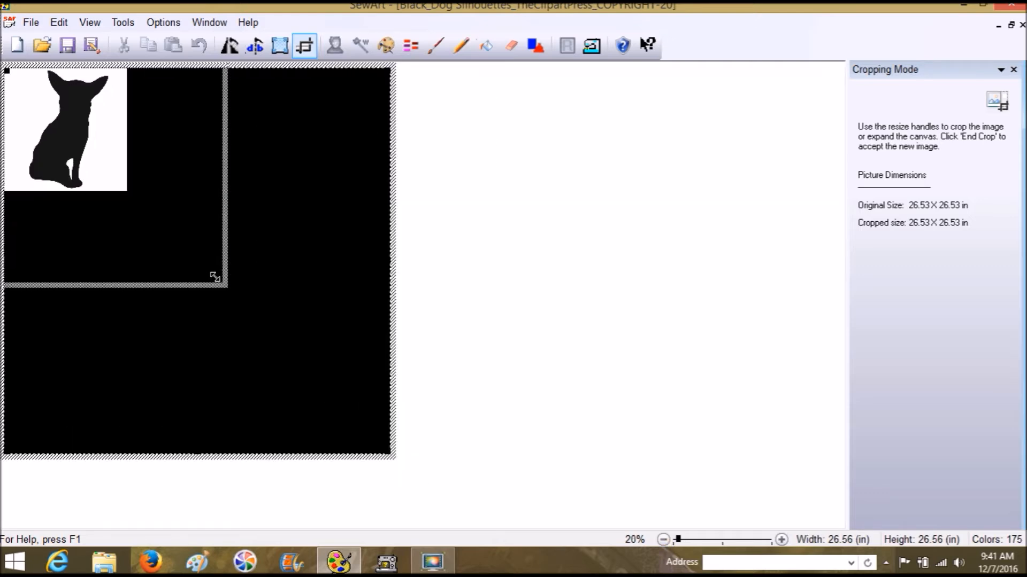
pyautogui.moveTo(215, 275); pyautogui.dragTo(118, 188)
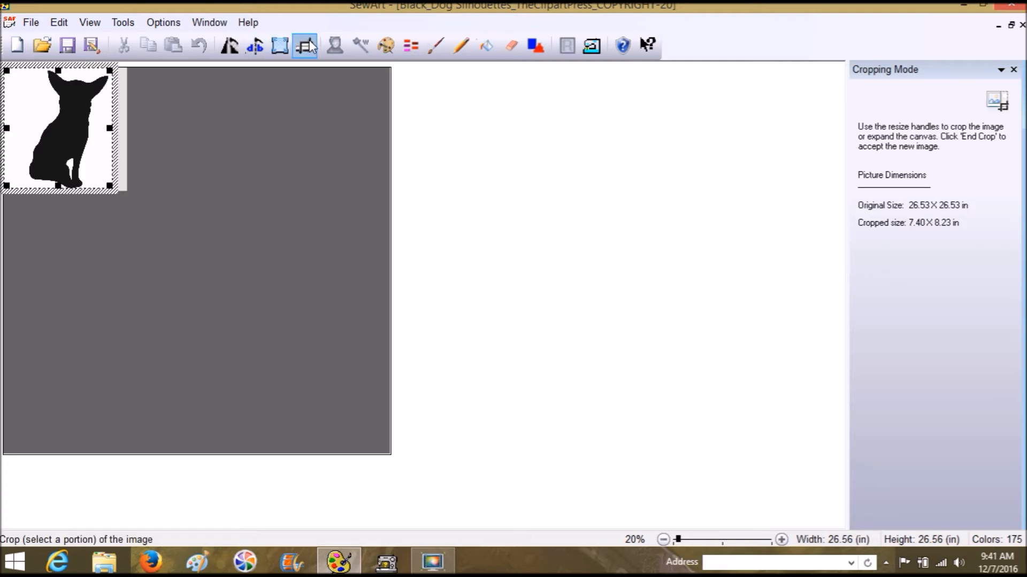
pyautogui.moveTo(305, 45)
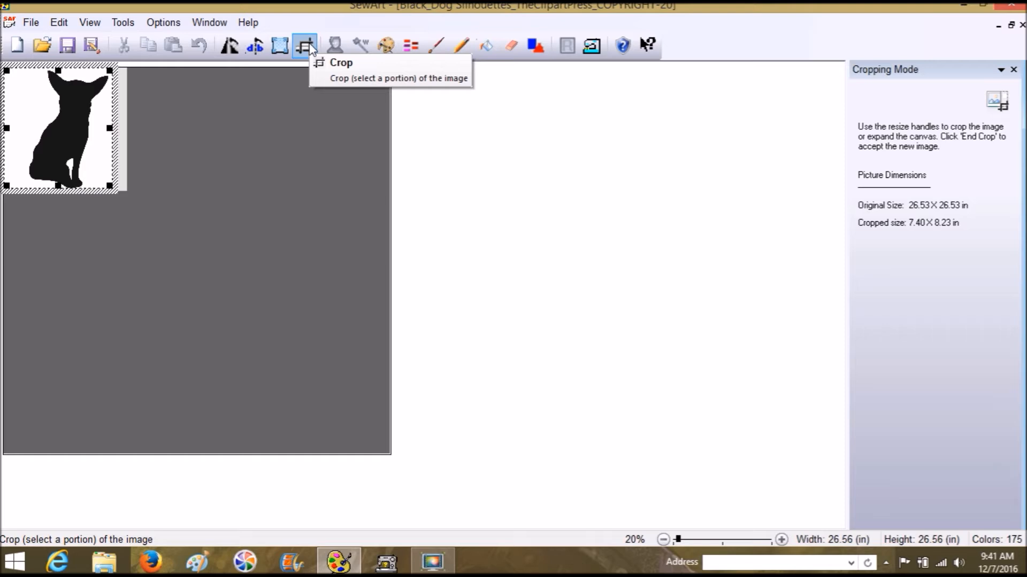
pyautogui.click(303, 45)
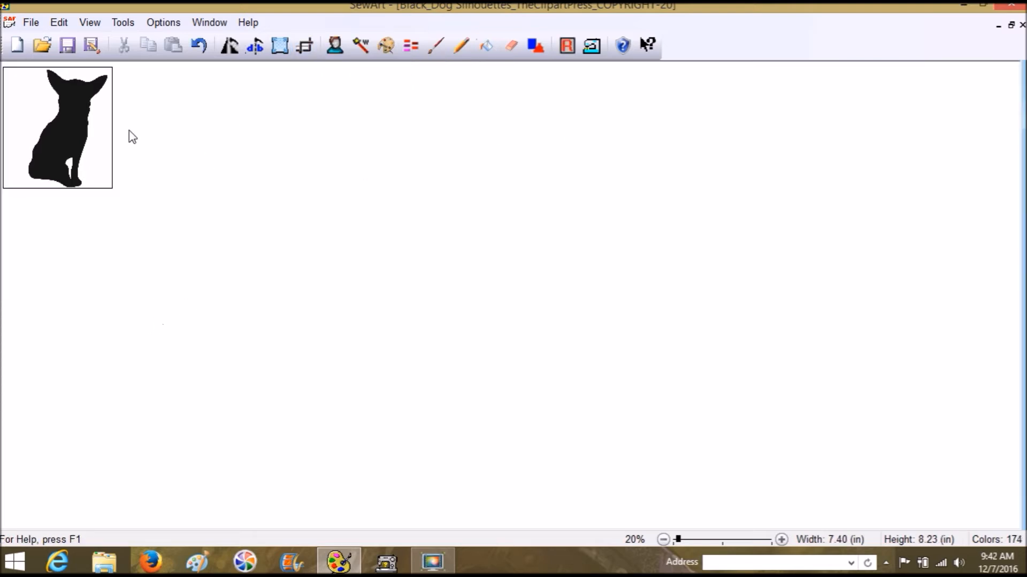
# - Zoom the view to 100% to inspect the chihuahua's outline
pyautogui.moveTo(677, 539); pyautogui.dragTo(694, 539)
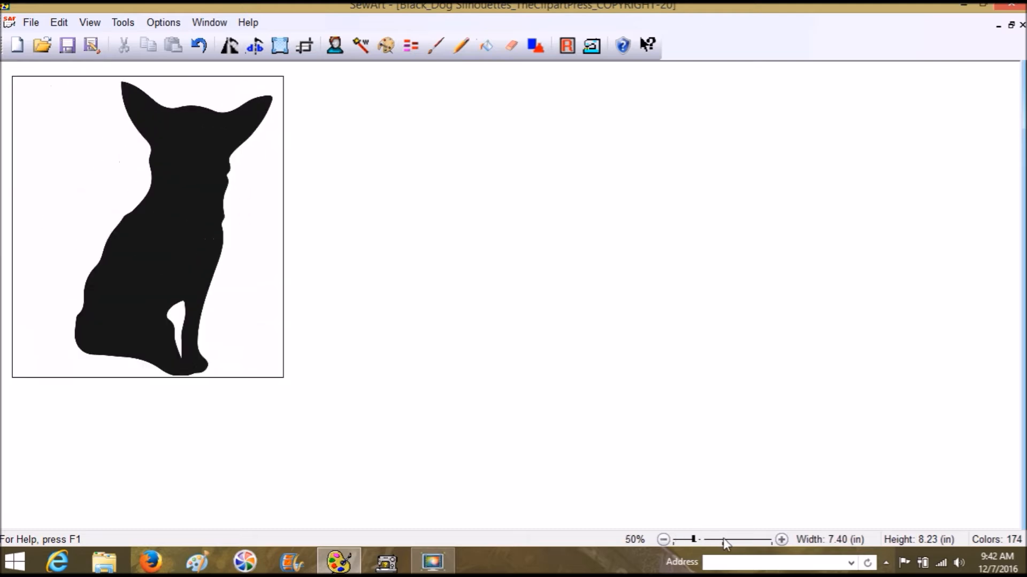
pyautogui.moveTo(694, 539); pyautogui.dragTo(721, 539)
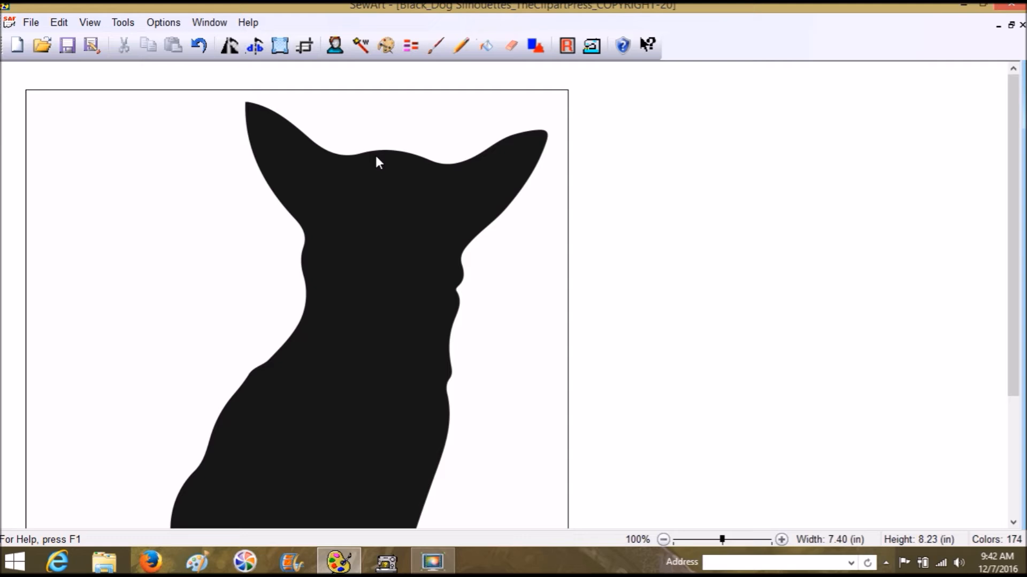
pyautogui.moveTo(325, 131)
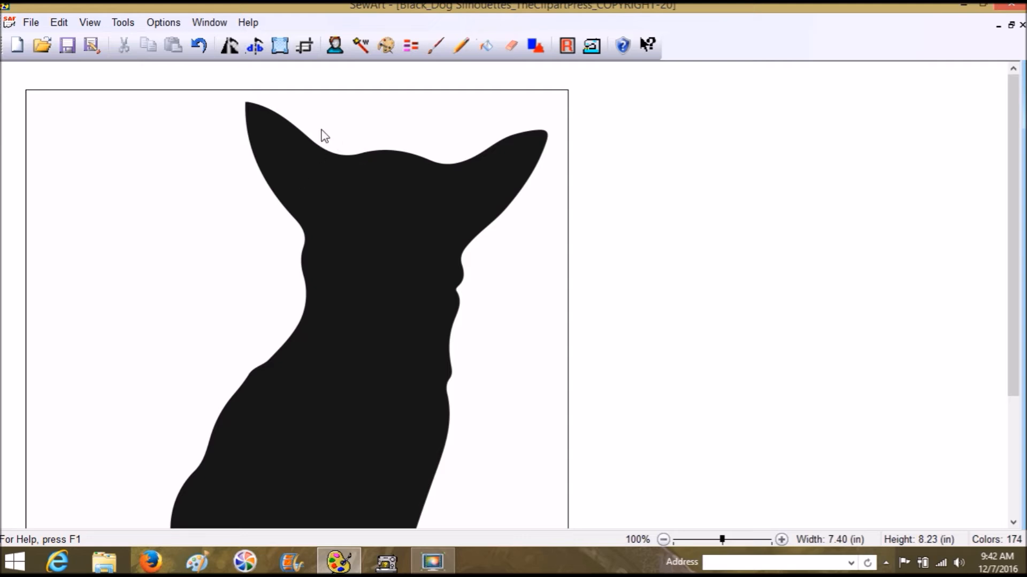
pyautogui.click(279, 45)
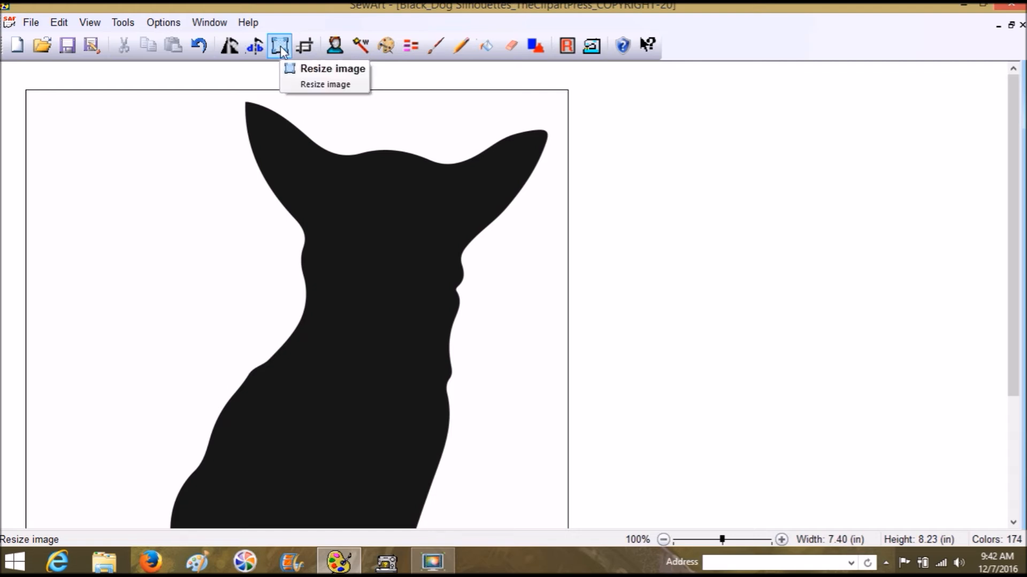
# - Resize with locked aspect ratio to height 3.9, giving 3.51 by 3.90 inches
pyautogui.click(280, 45)
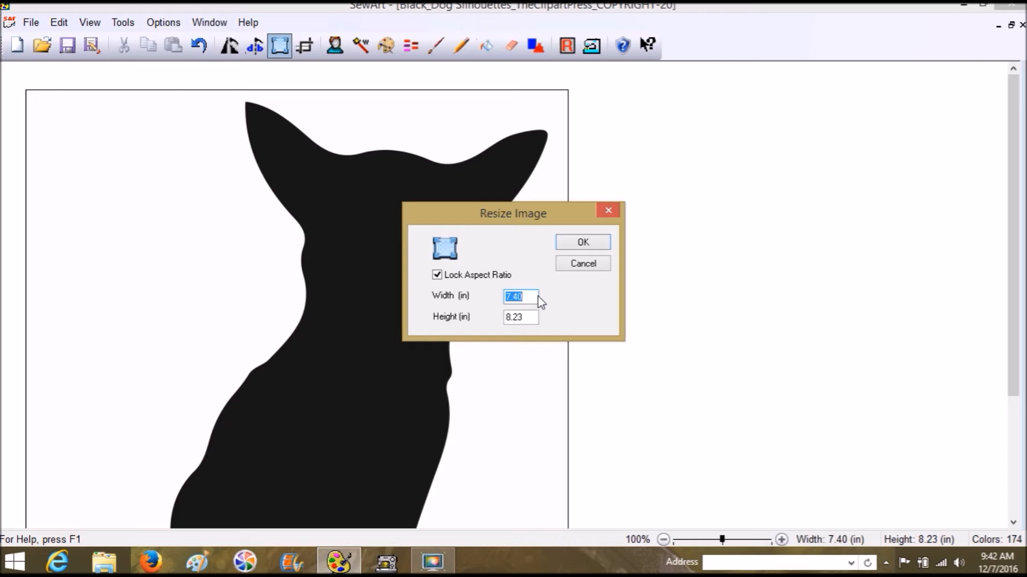
pyautogui.write('3')
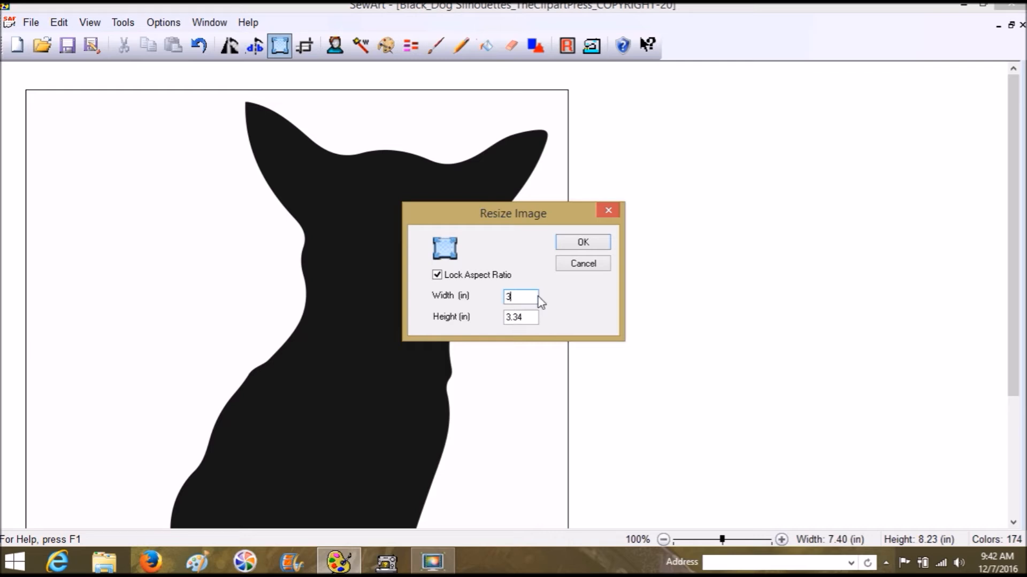
pyautogui.write('.9')
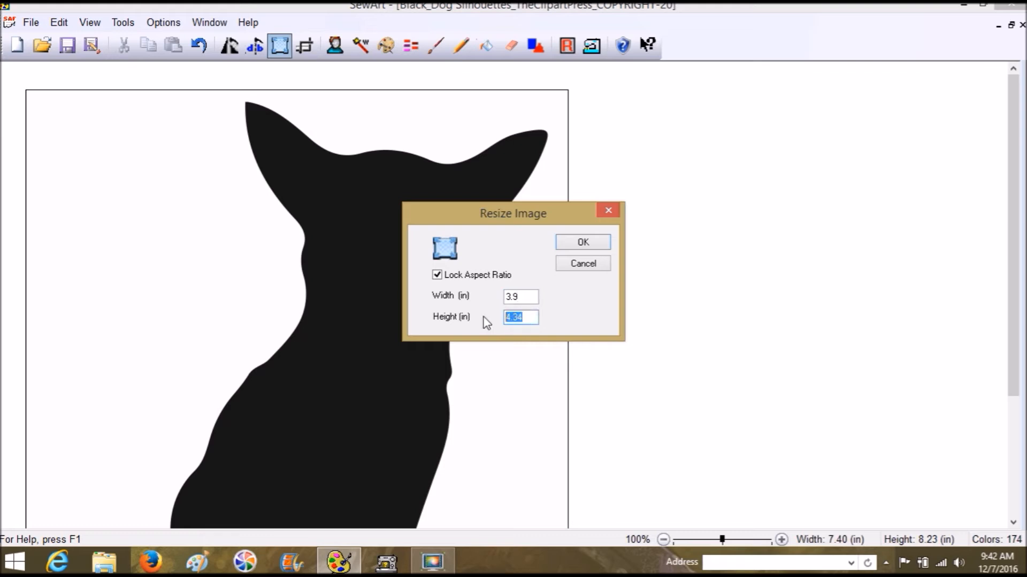
pyautogui.write('3.9')
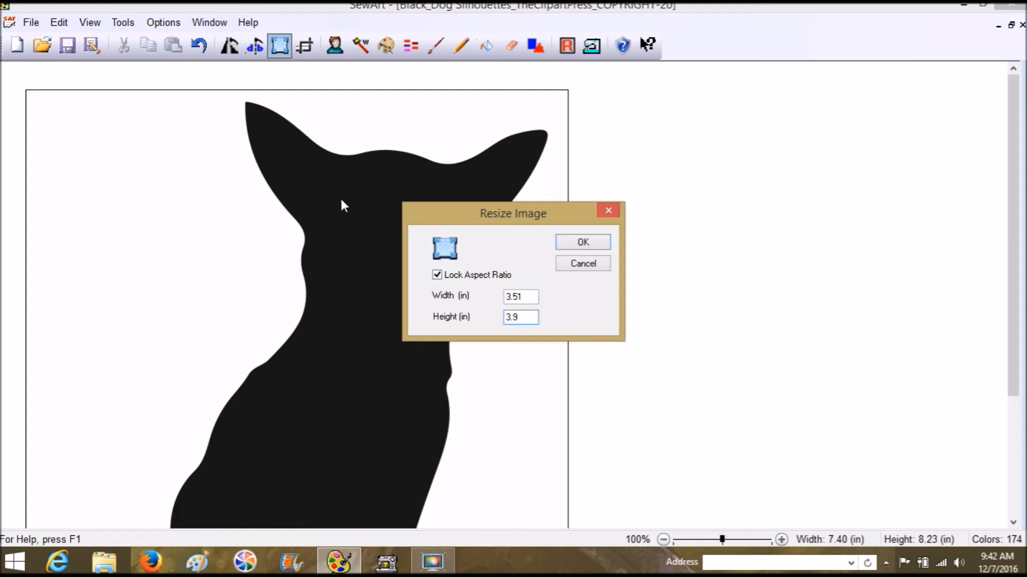
pyautogui.moveTo(274, 348)
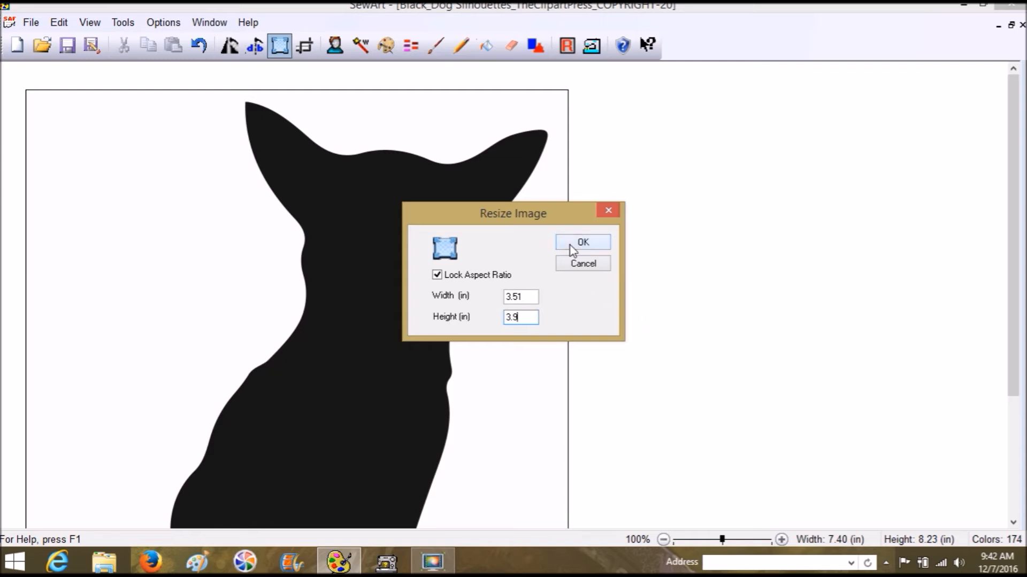
pyautogui.click(583, 242)
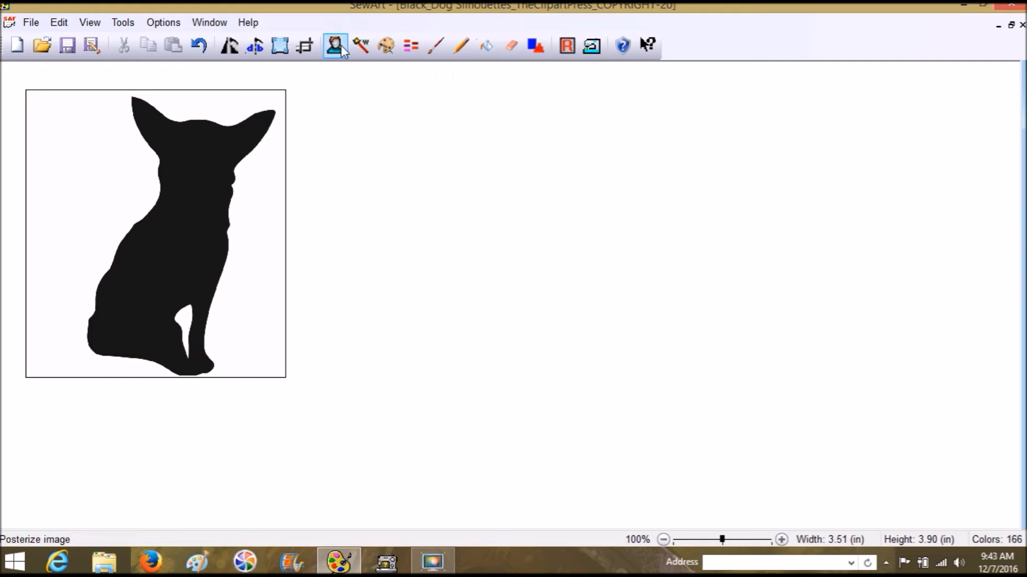
pyautogui.moveTo(410, 45)
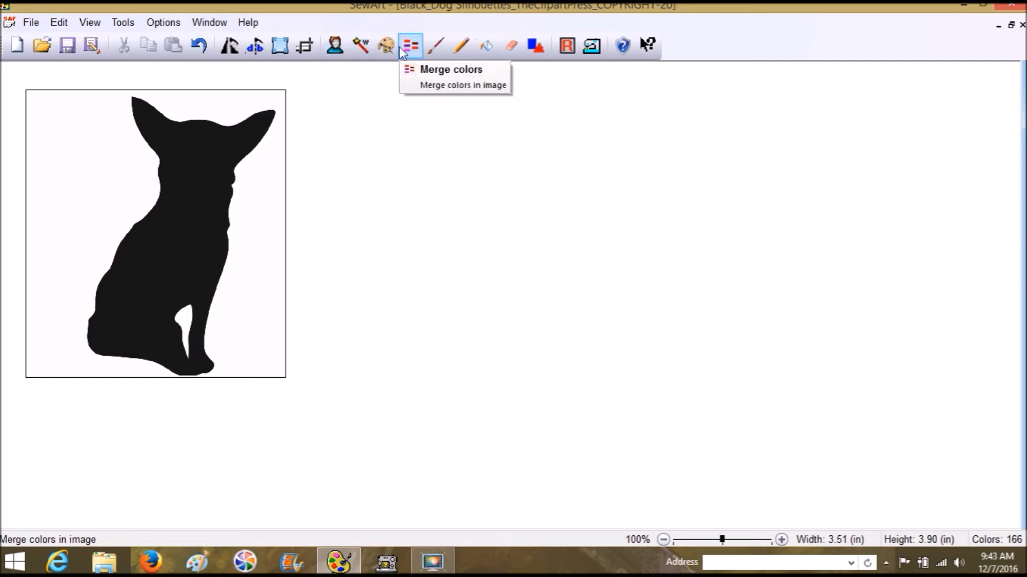
pyautogui.moveTo(218, 88)
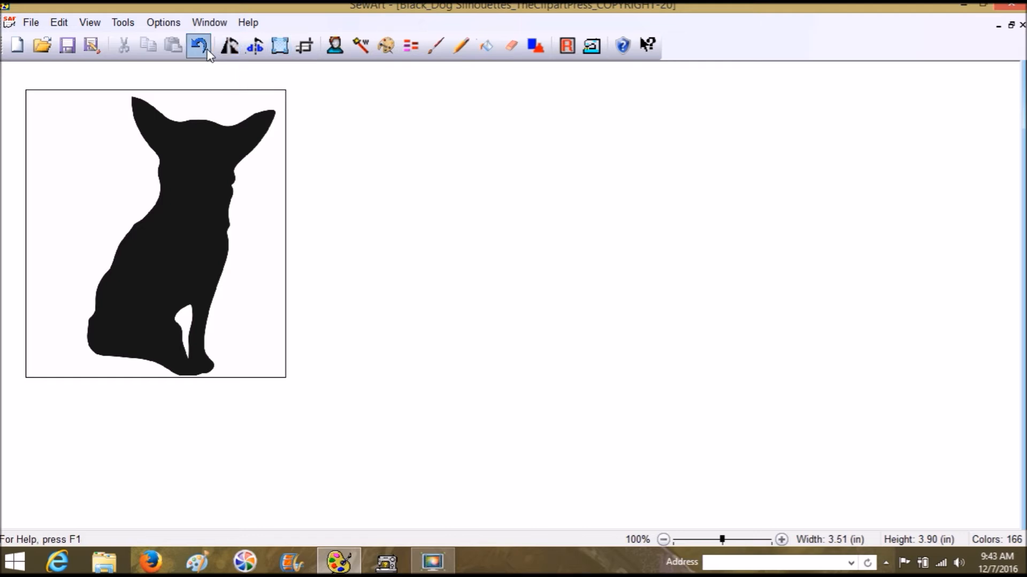
# - Undo the resize, restoring the 7.40 by 8.23 inch silhouette
pyautogui.click(198, 44)
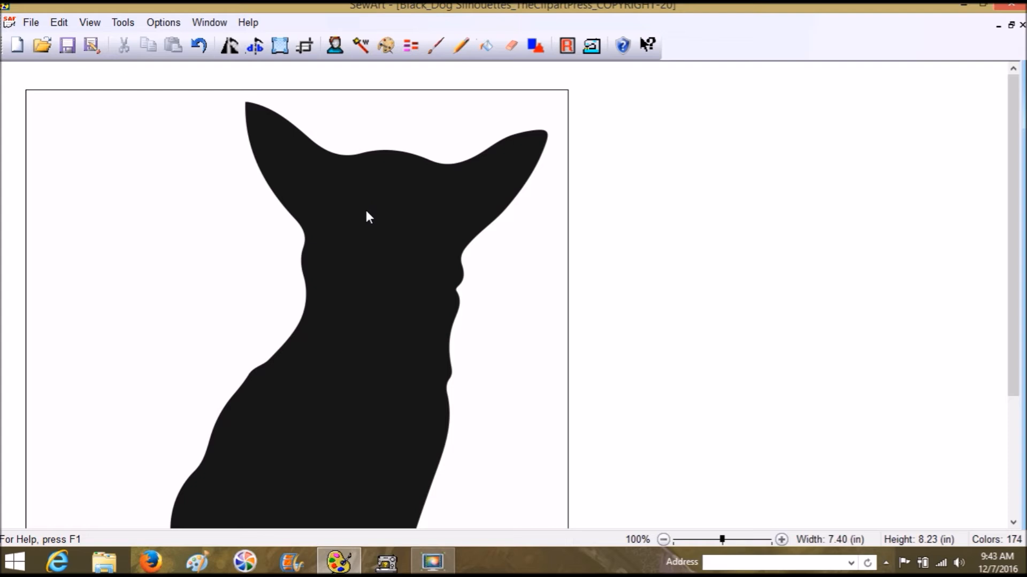
pyautogui.click(304, 45)
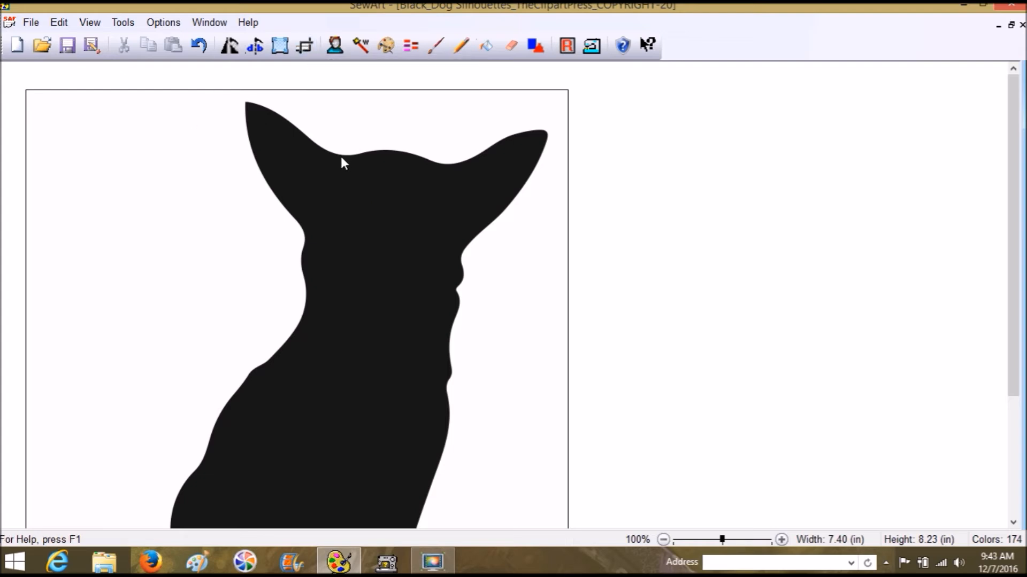
pyautogui.moveTo(799, 513)
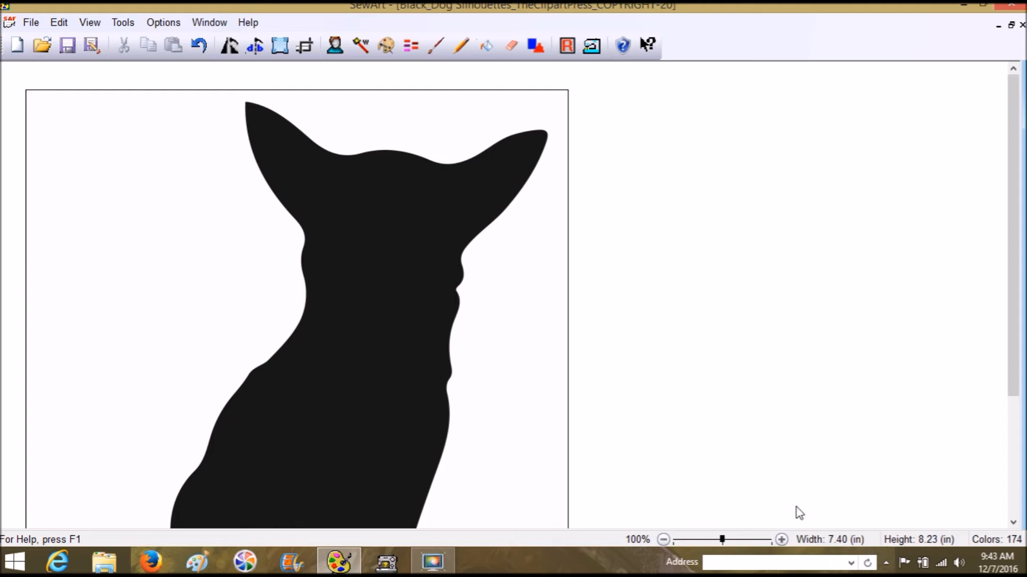
pyautogui.moveTo(406, 71)
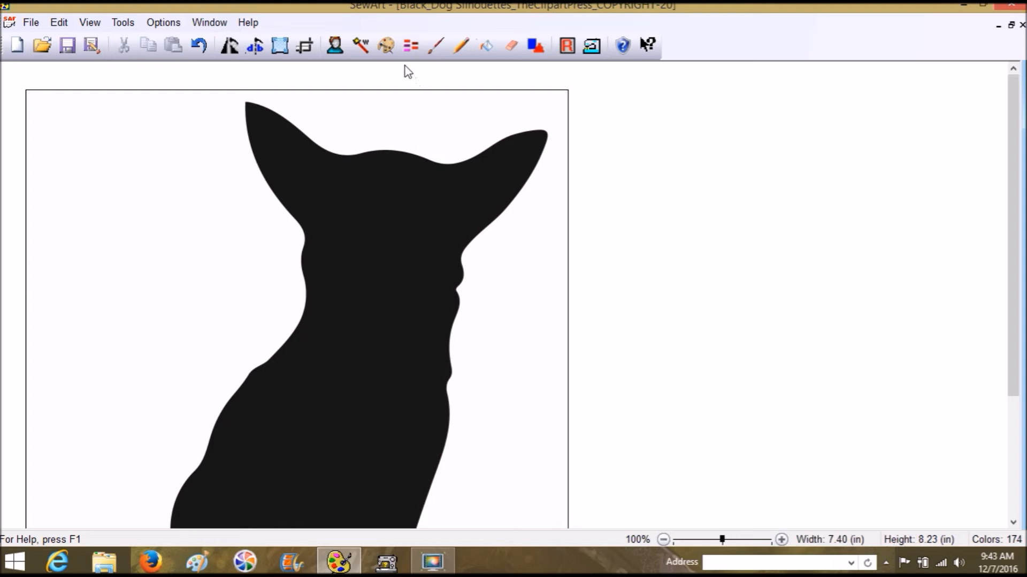
pyautogui.moveTo(386, 44)
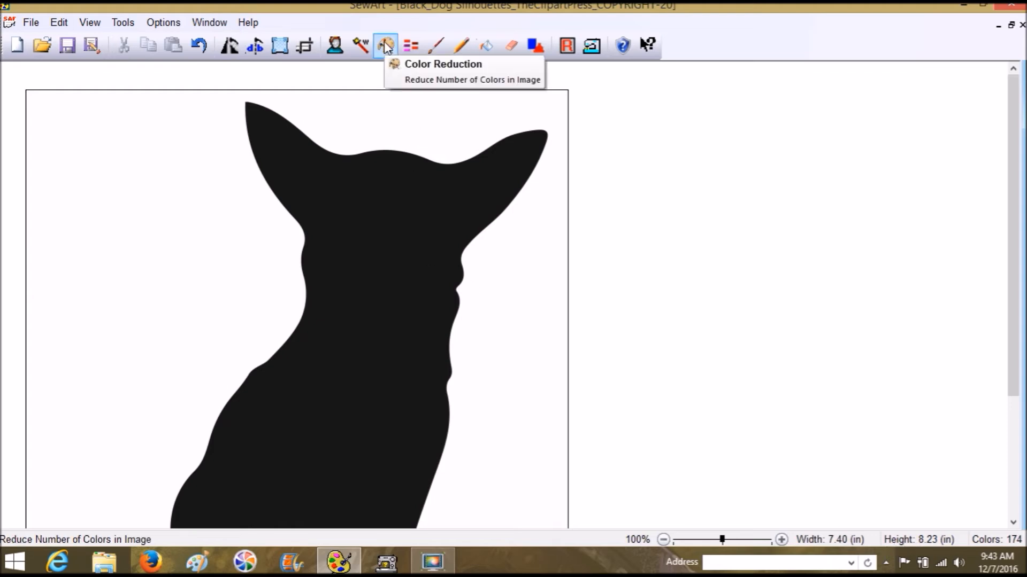
pyautogui.moveTo(359, 45)
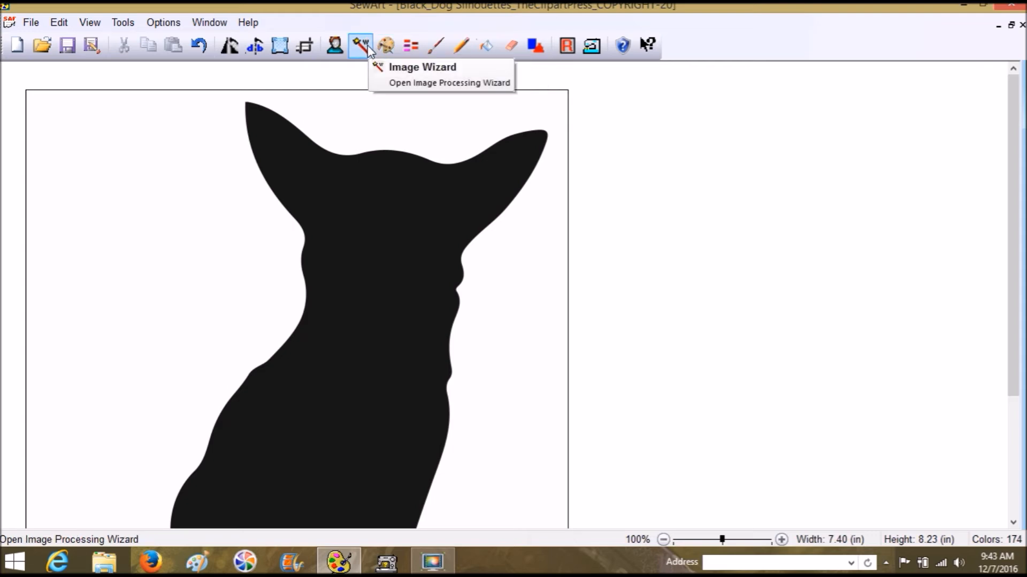
# - Apply Color Reduction with 2 colours to the chihuahua image
pyautogui.click(386, 45)
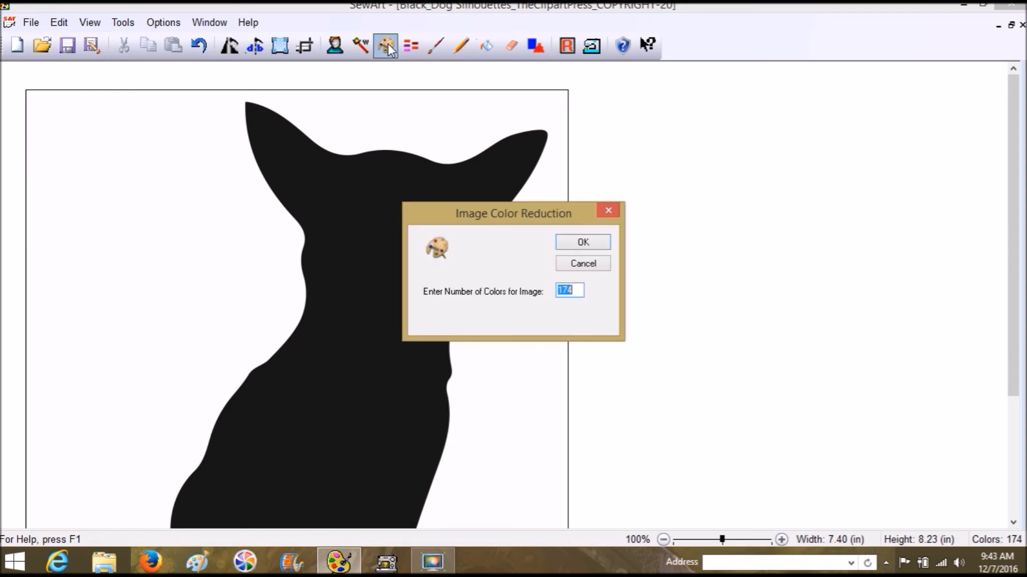
pyautogui.write('2')
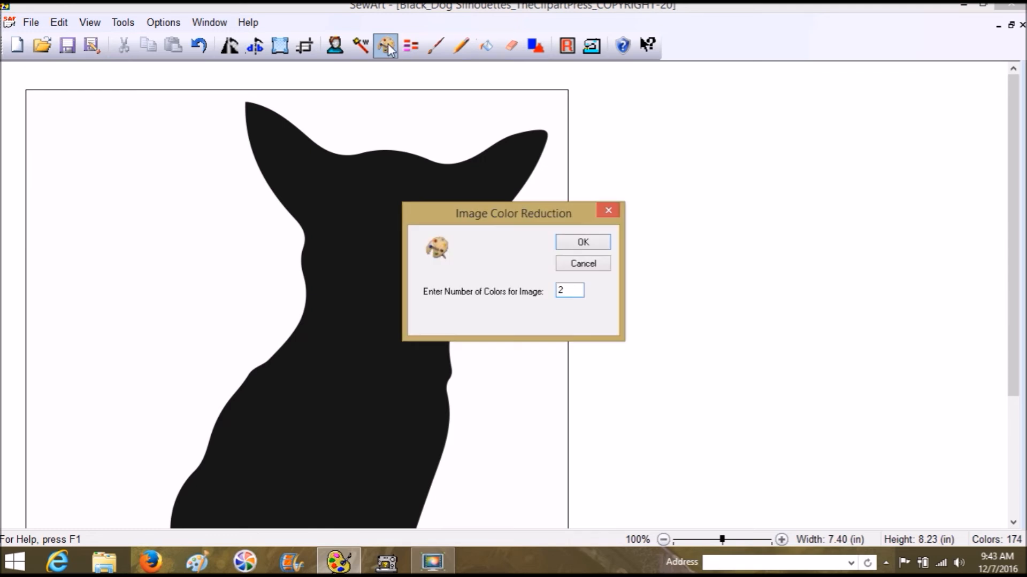
pyautogui.click(581, 242)
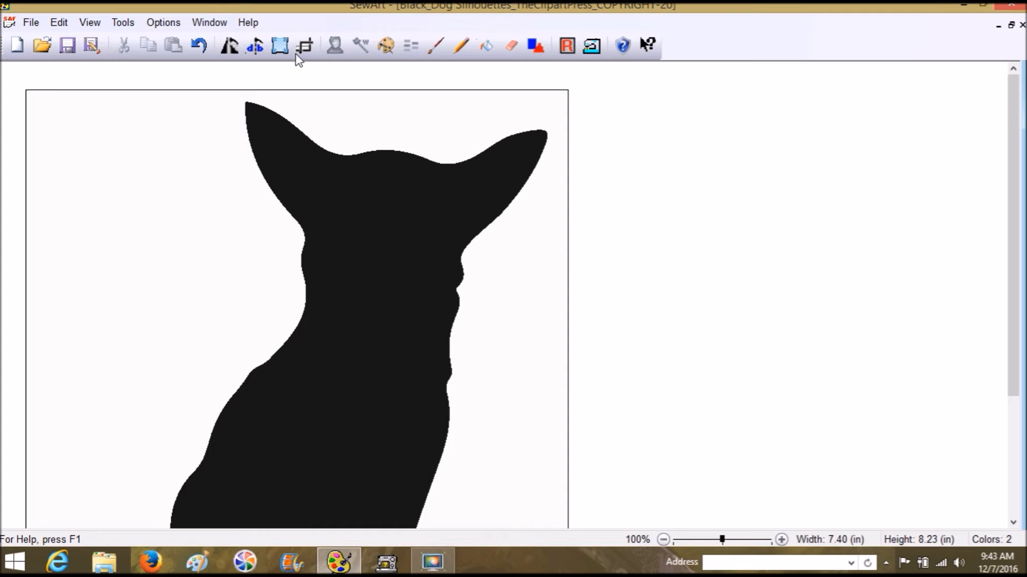
pyautogui.click(280, 45)
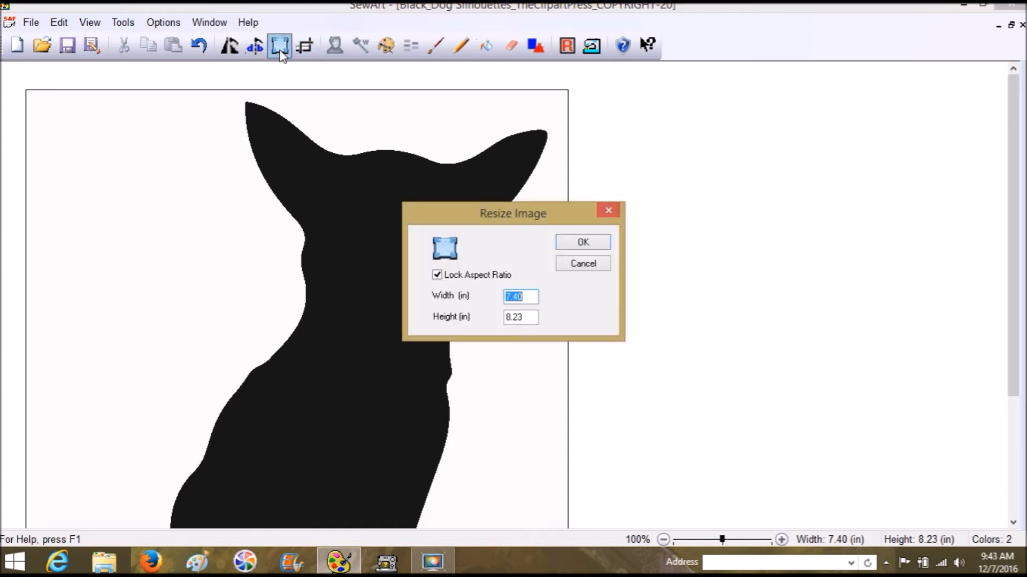
pyautogui.write('3.9')
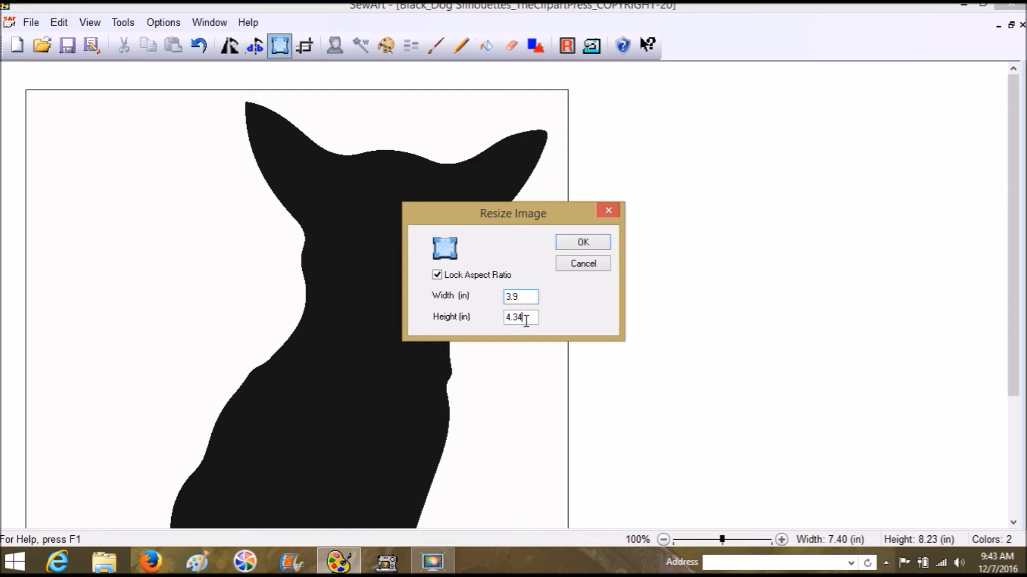
pyautogui.write('3.9')
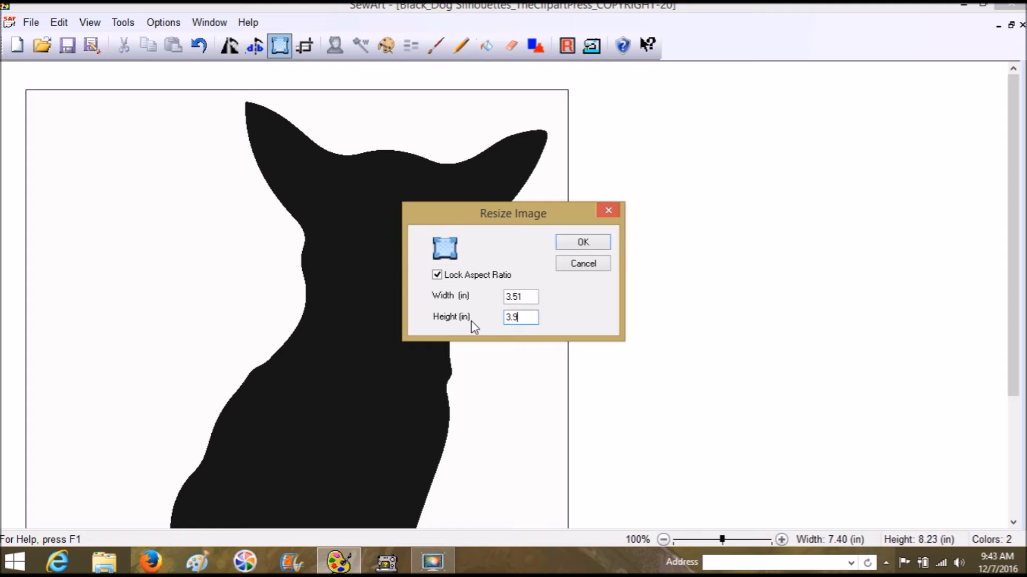
pyautogui.click(582, 242)
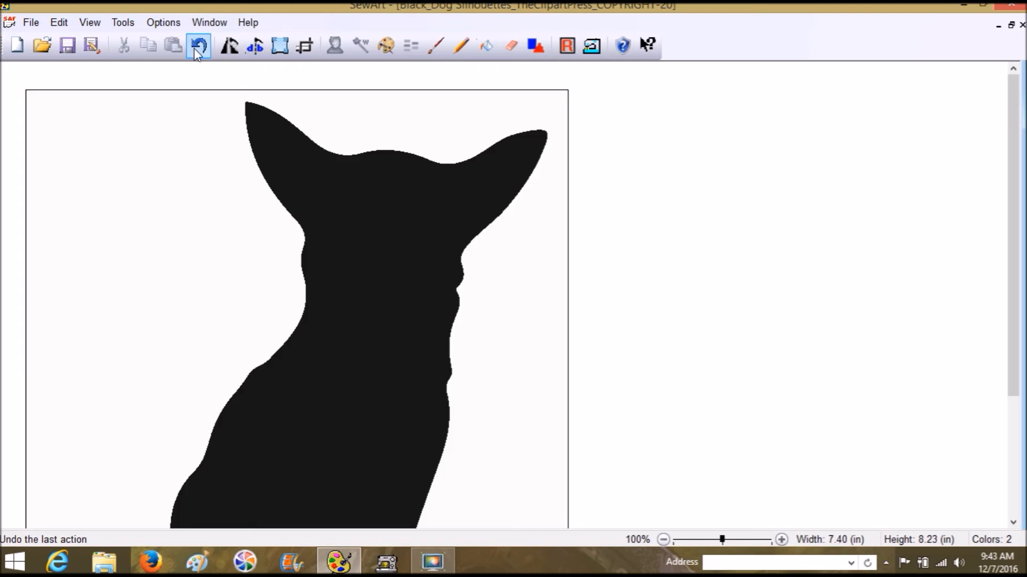
pyautogui.click(198, 45)
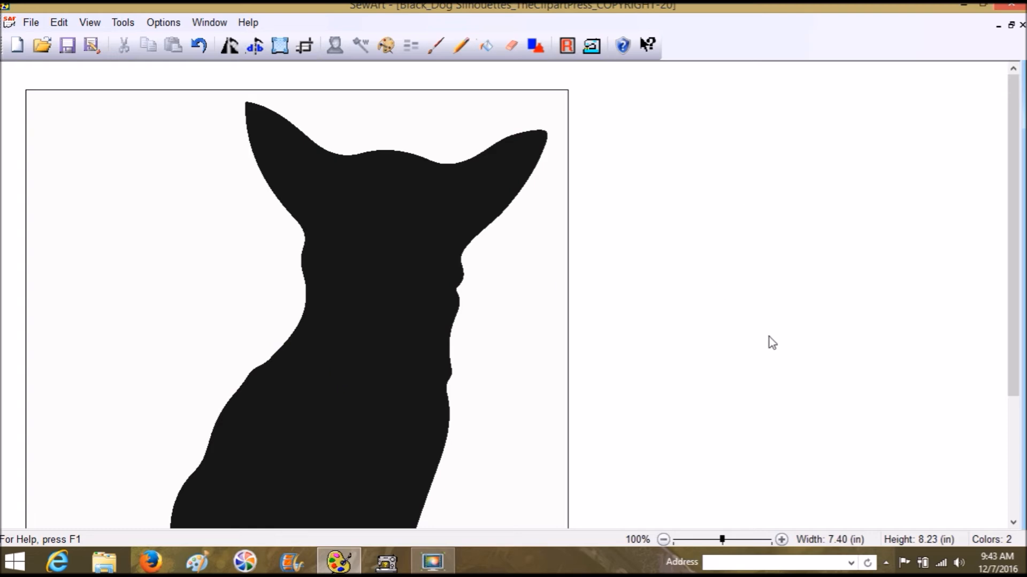
pyautogui.moveTo(495, 187)
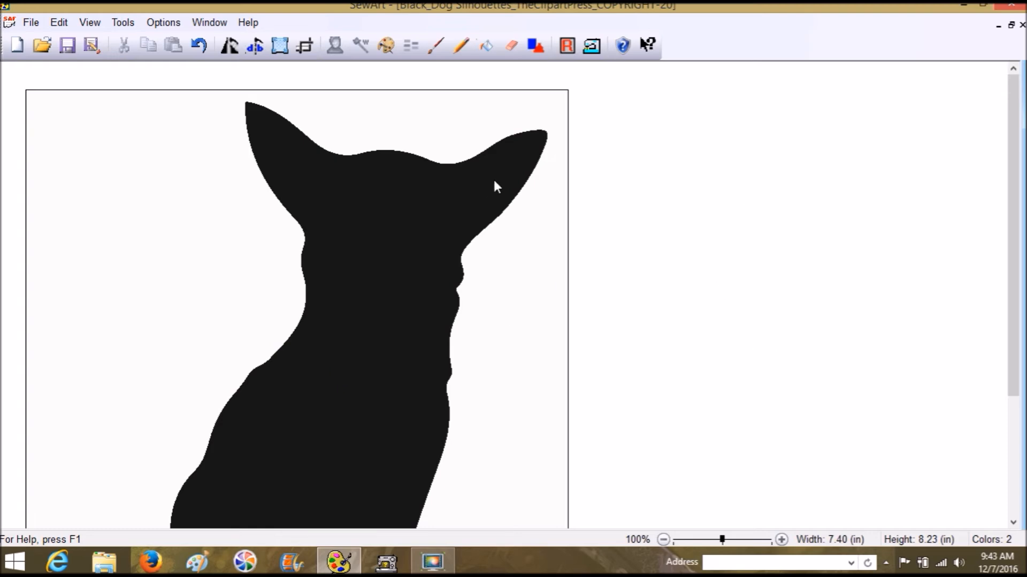
pyautogui.moveTo(493, 190)
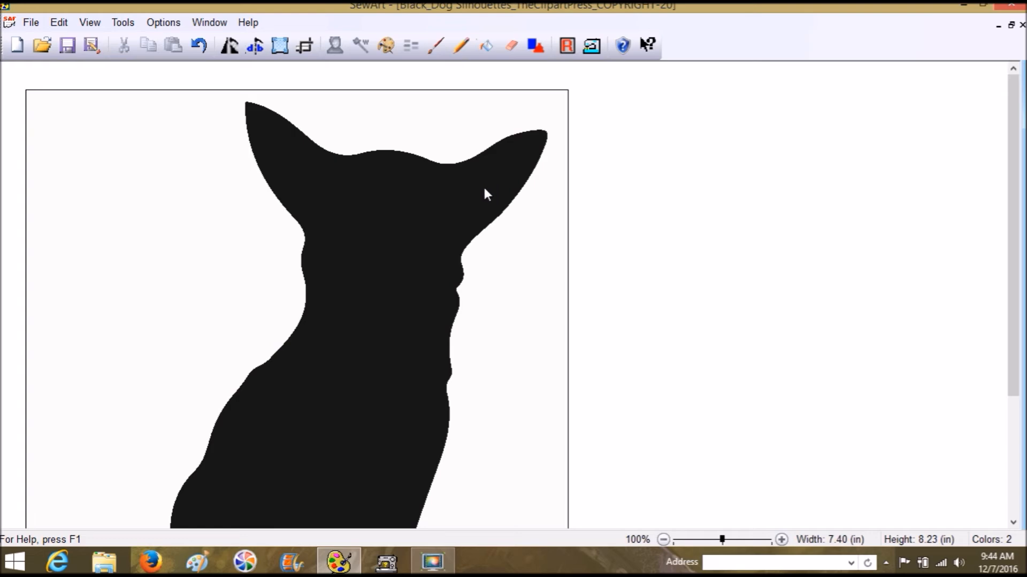
pyautogui.moveTo(522, 222)
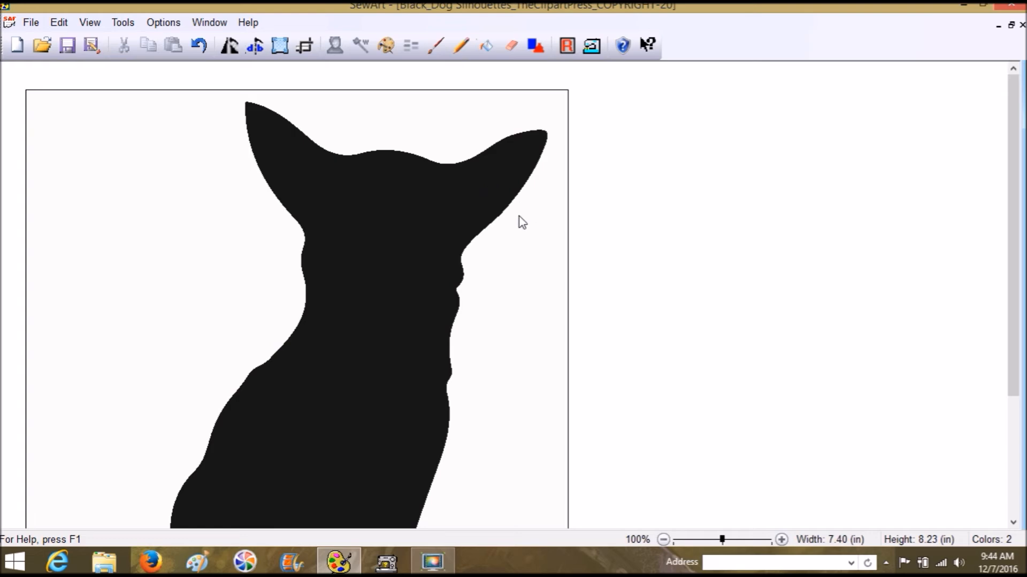
pyautogui.click(435, 45)
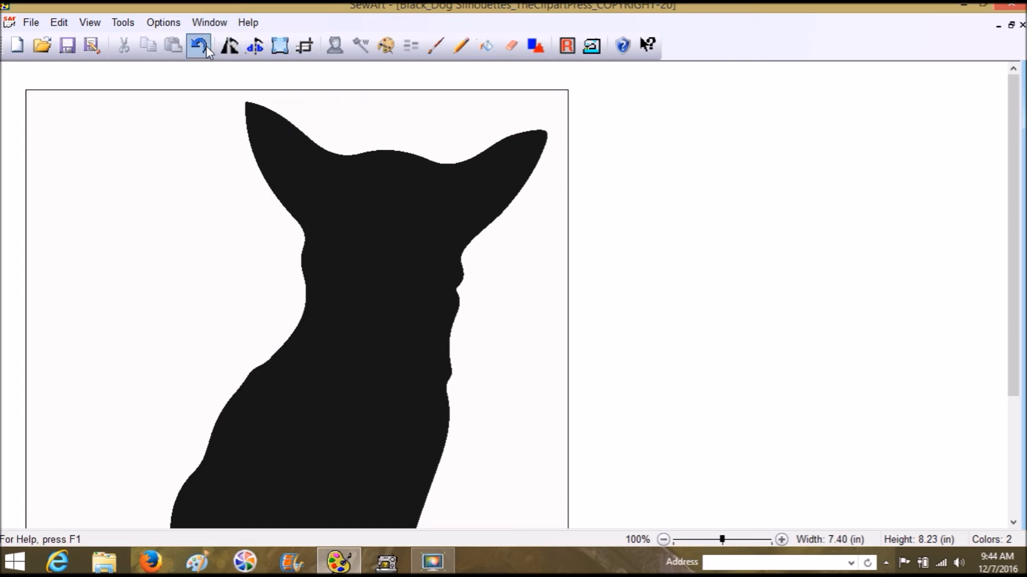
pyautogui.click(198, 45)
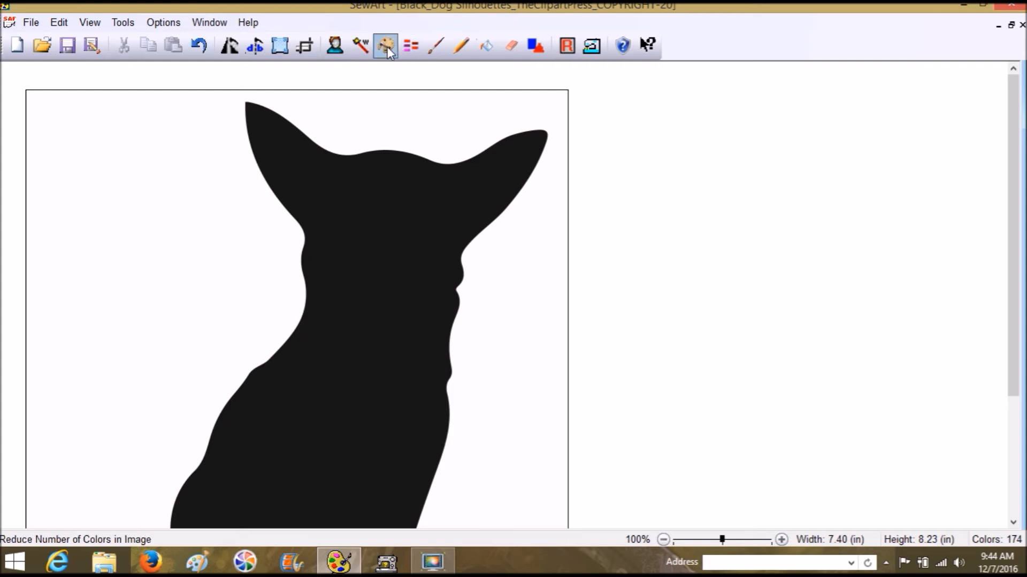
pyautogui.click(385, 45)
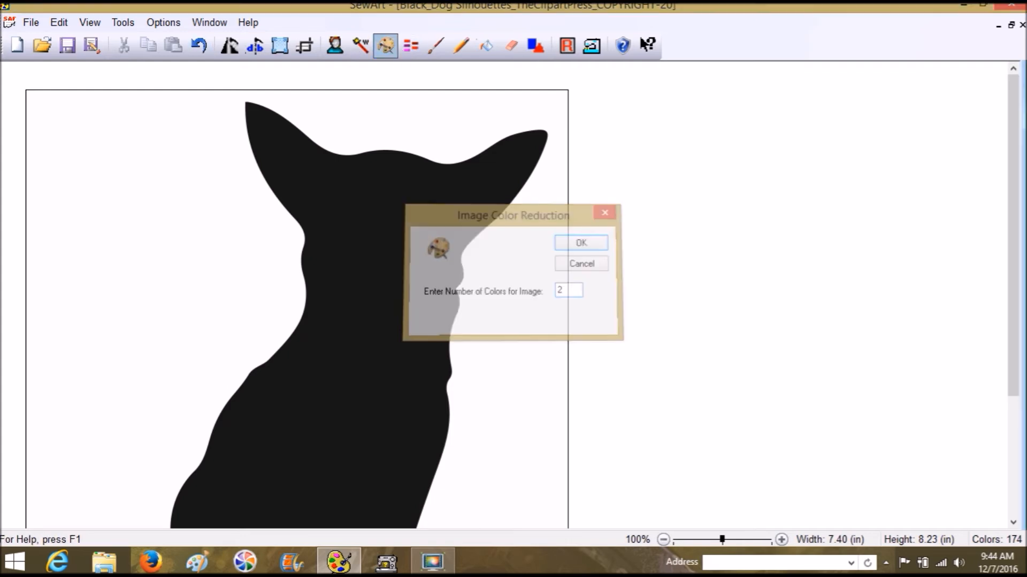
pyautogui.click(580, 242)
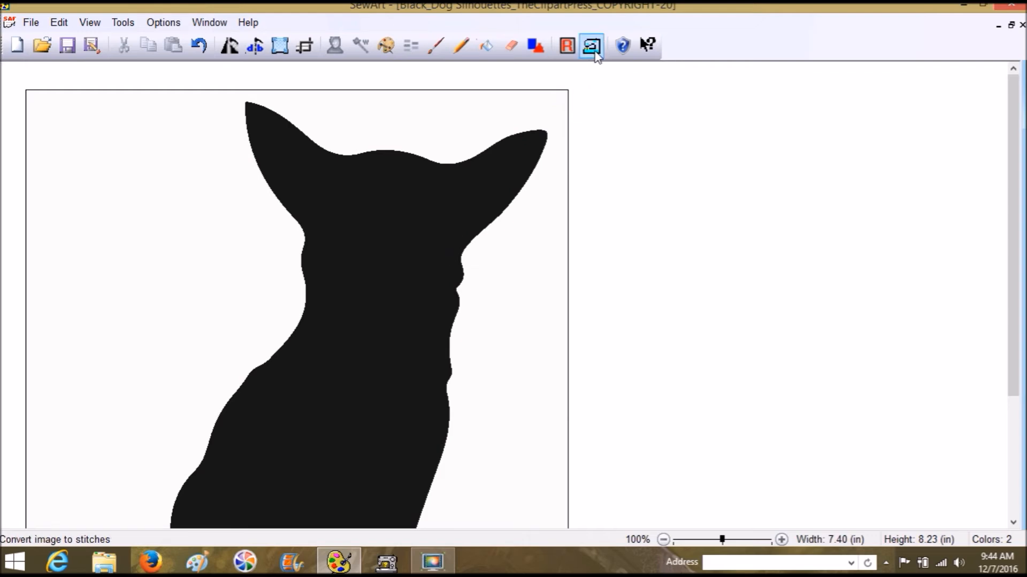
# - Enter Fill stitch mode, declining the saved stitch list and clearing existing stitches
pyautogui.click(591, 44)
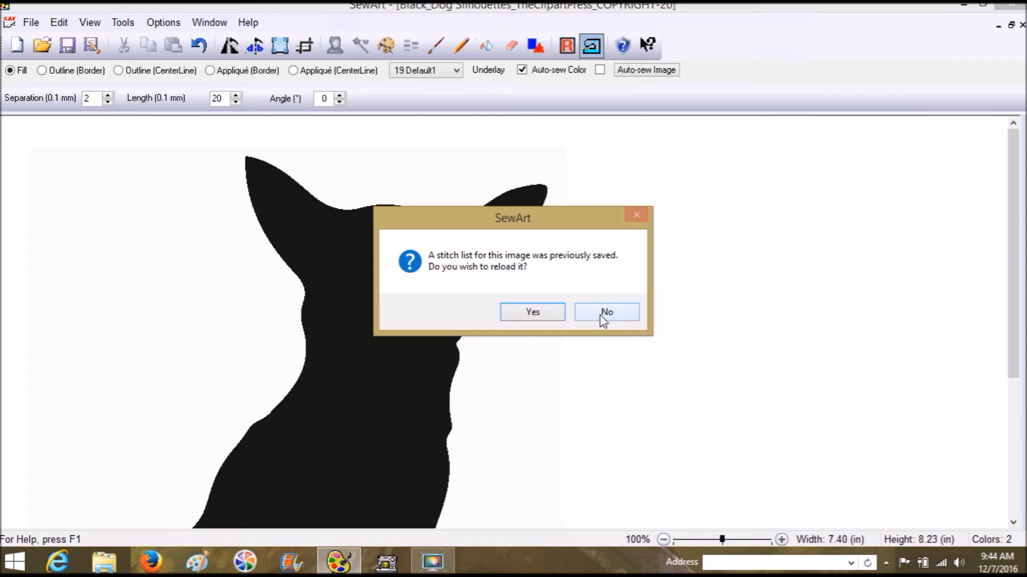
pyautogui.click(605, 312)
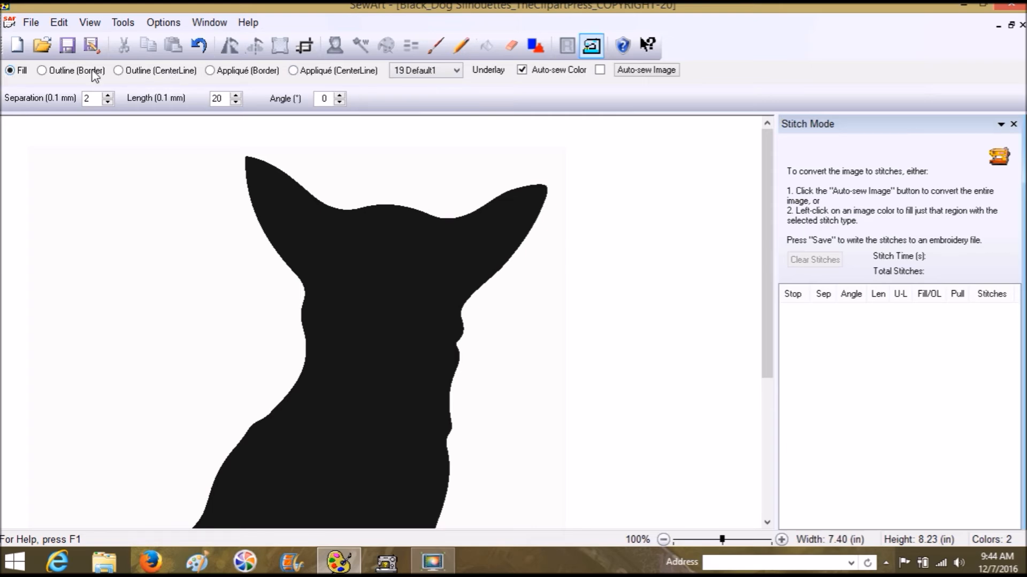
pyautogui.moveTo(425, 70)
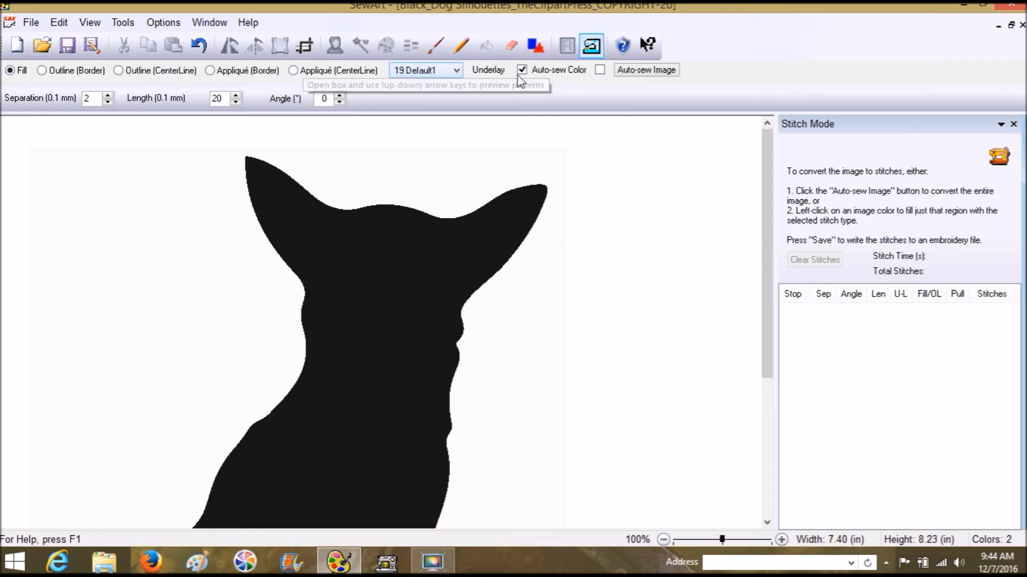
pyautogui.moveTo(646, 70)
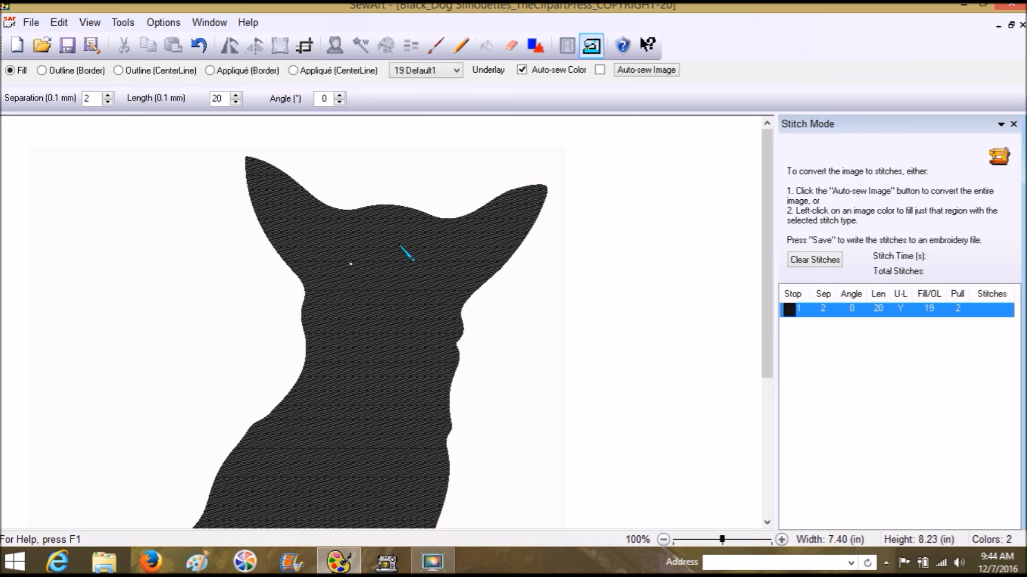
pyautogui.click(814, 259)
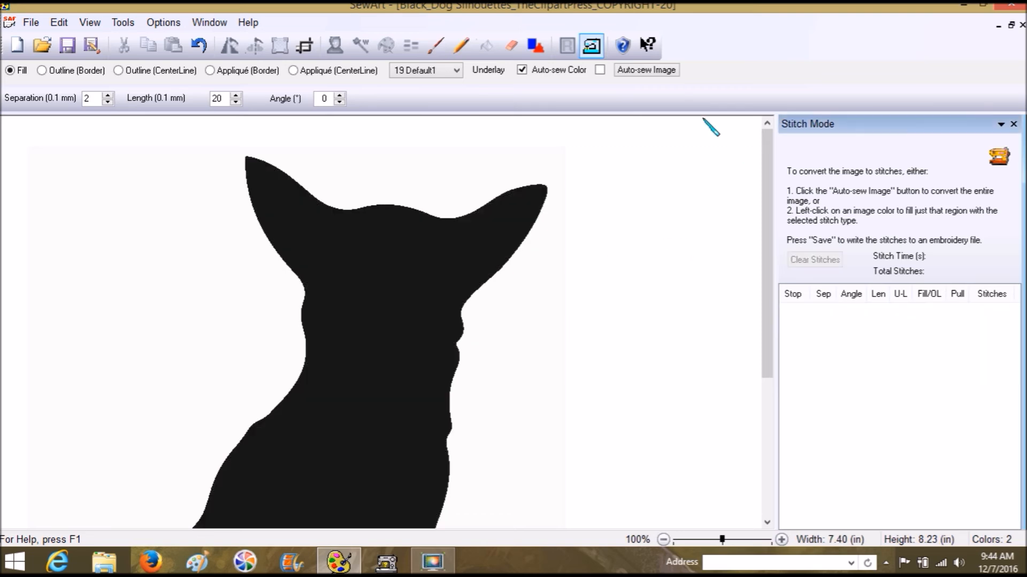
pyautogui.click(645, 70)
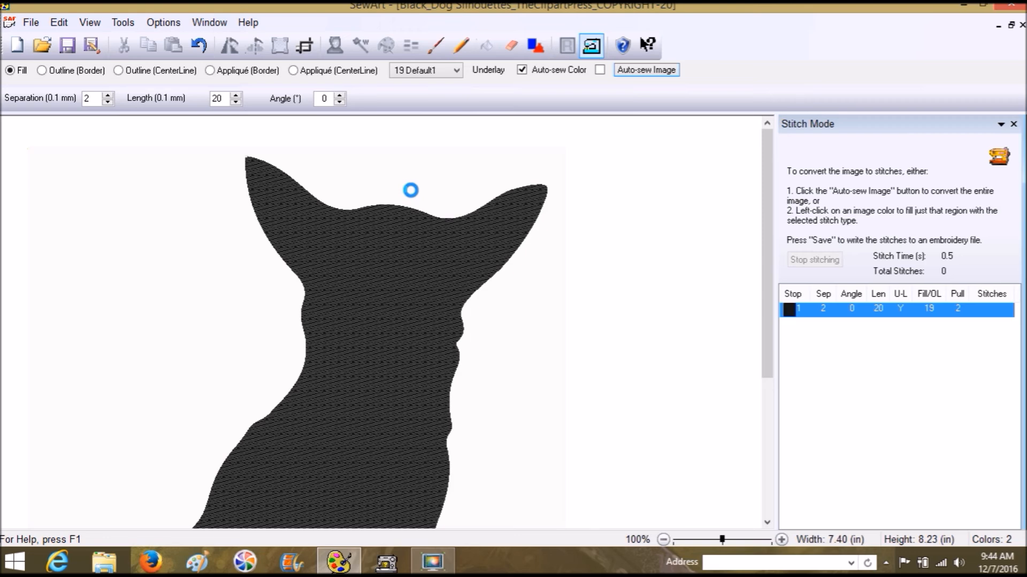
pyautogui.moveTo(442, 153)
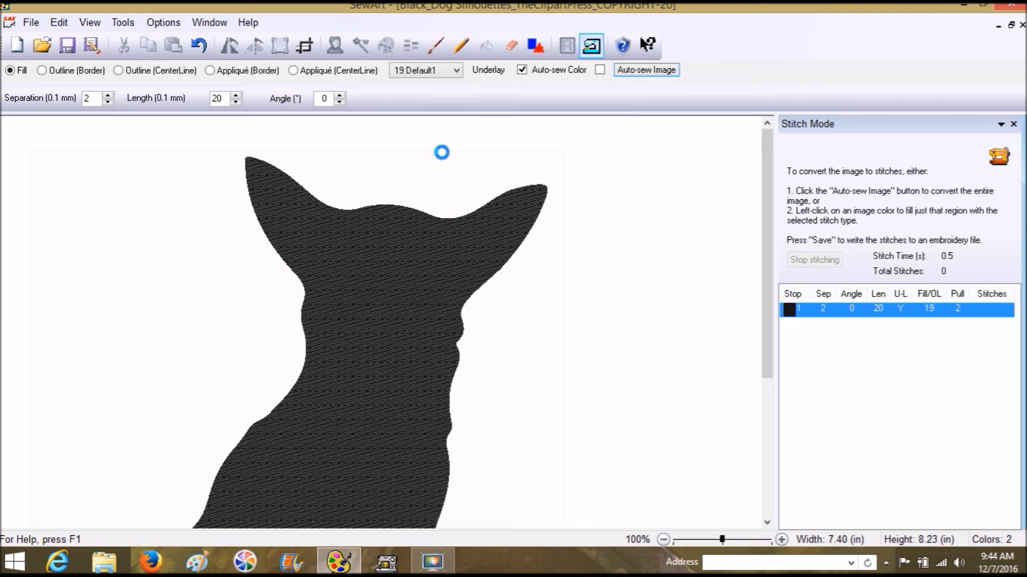
# - Auto-sew the chihuahua as fill stitches, dismiss the finished message, and clear stitches
pyautogui.click(646, 70)
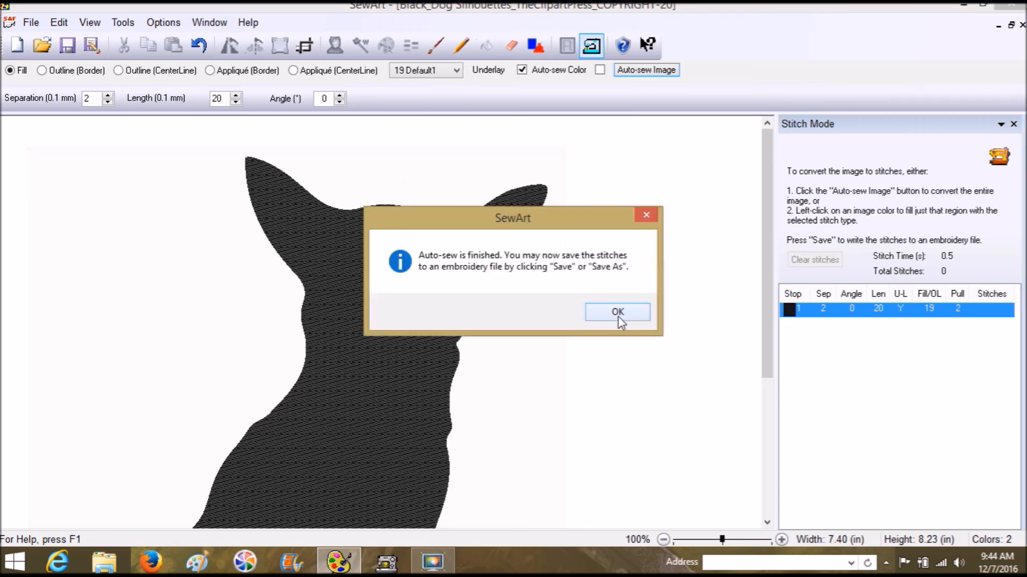
pyautogui.click(615, 312)
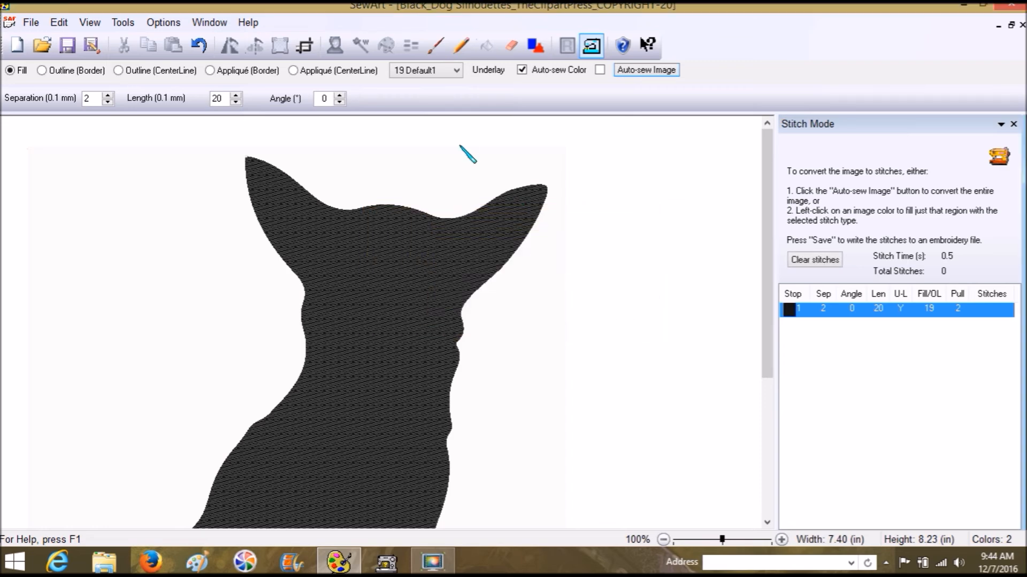
pyautogui.click(814, 259)
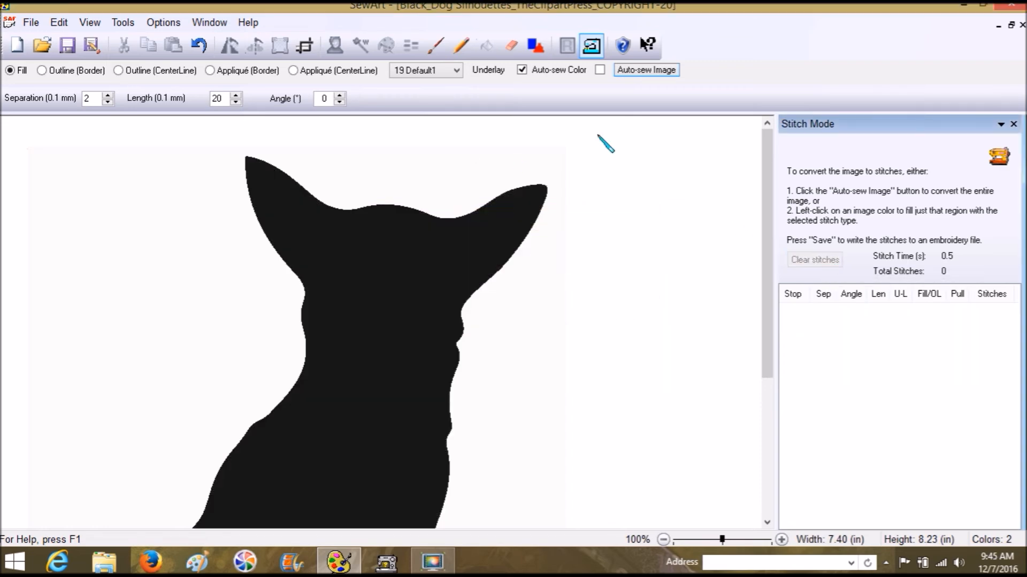
pyautogui.moveTo(507, 148)
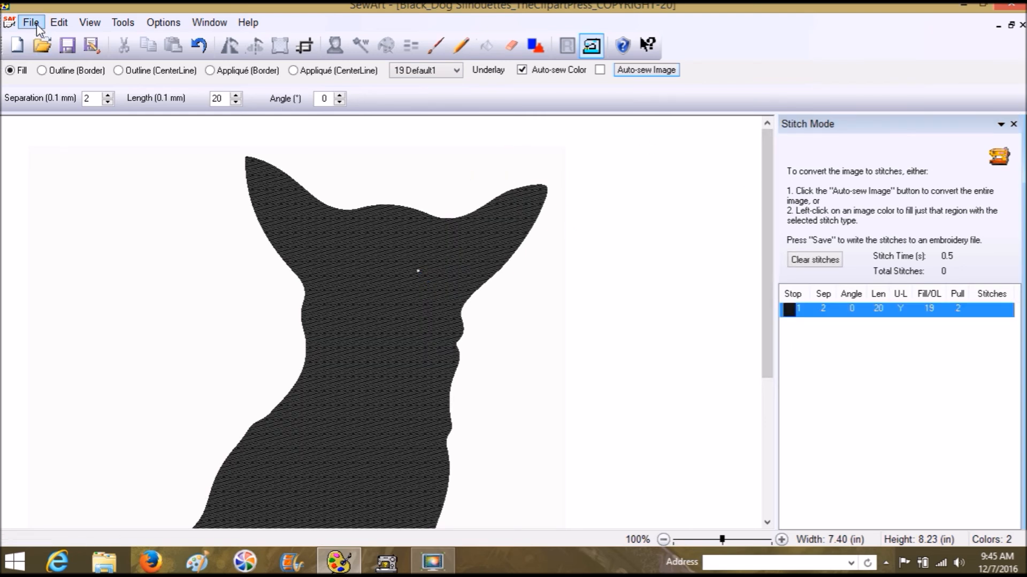
# - Choose File > Save As to bring up the Save Embroidery File dialog
pyautogui.click(30, 21)
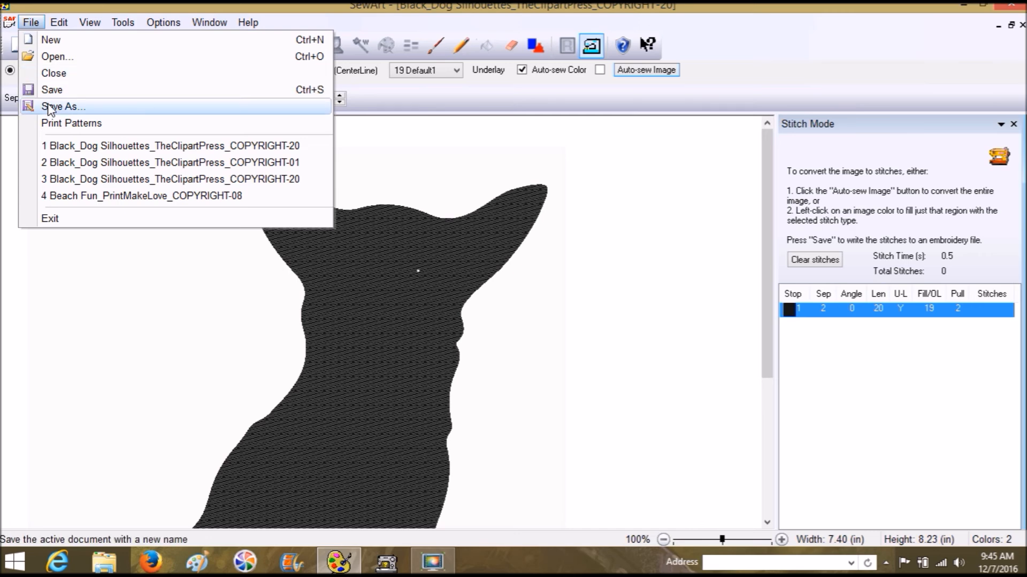
pyautogui.click(62, 106)
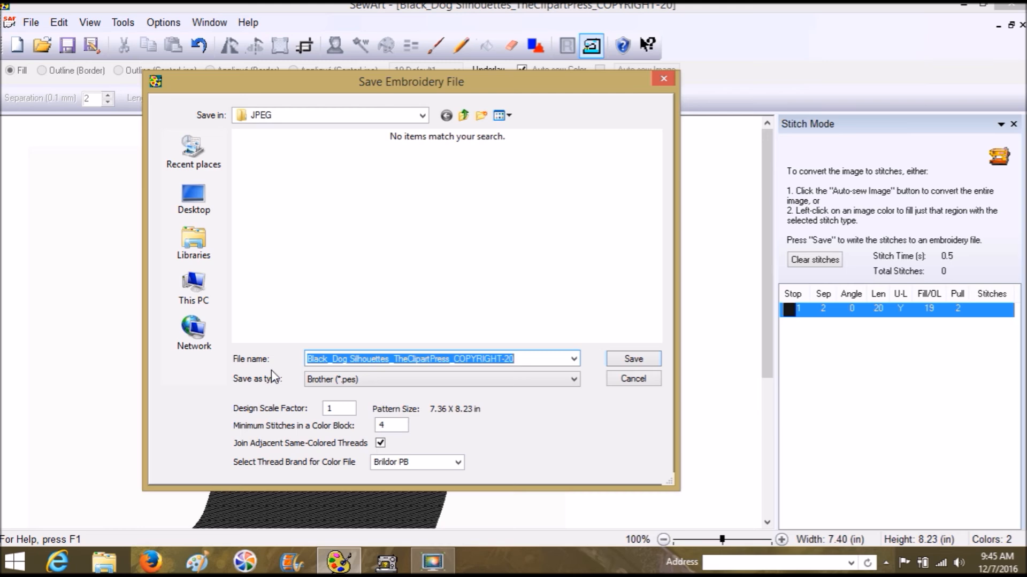
# - Enter 'Nubs' as the file name and keep Brother (*.pes) as the save type
pyautogui.write('Nub')
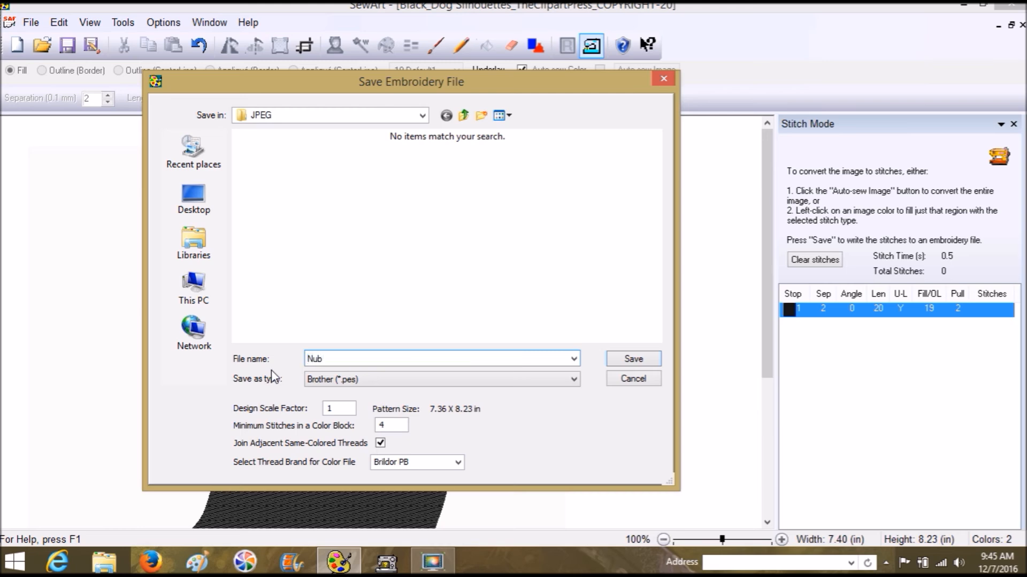
pyautogui.write('s')
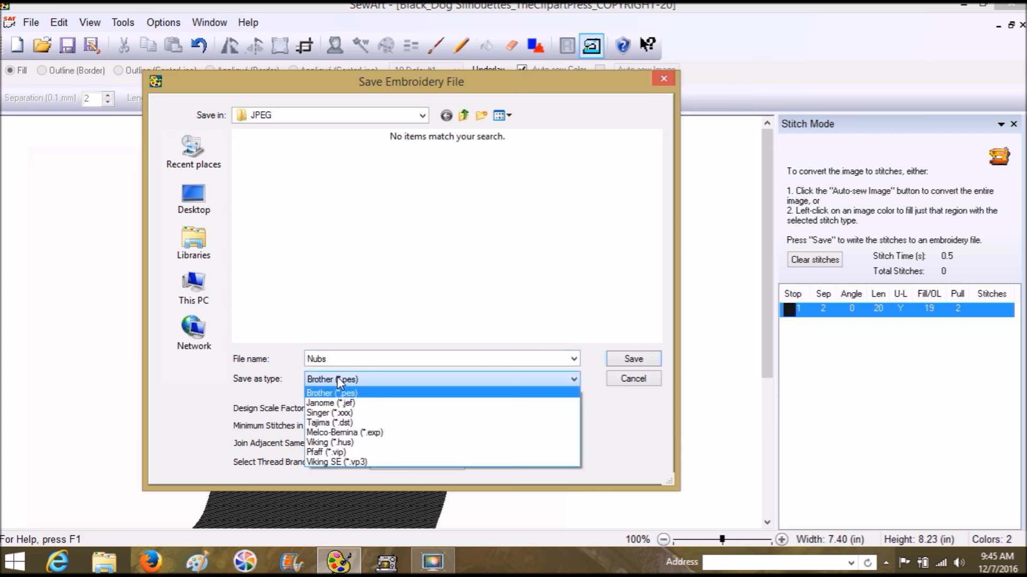
pyautogui.click(331, 393)
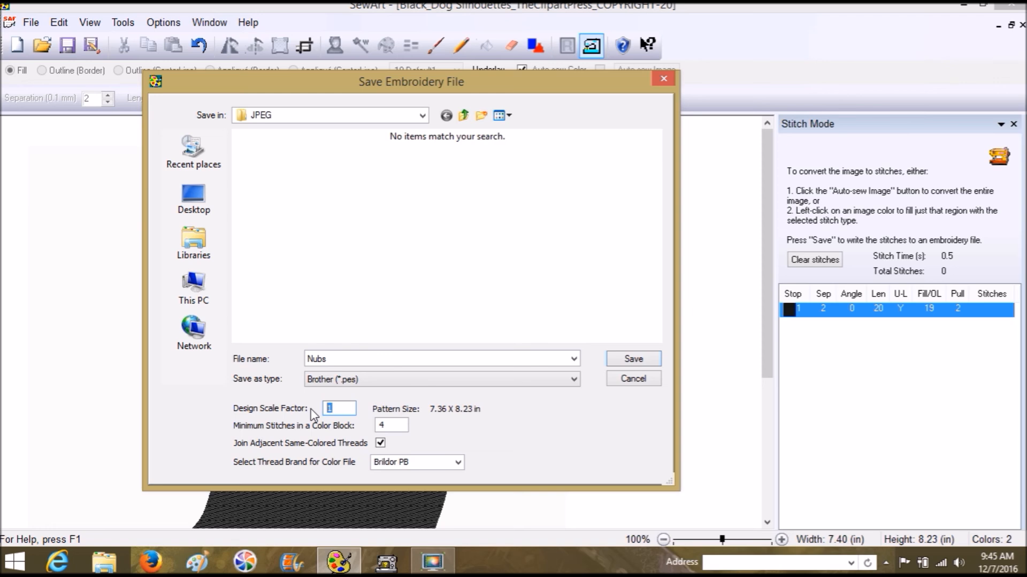
pyautogui.click(338, 408)
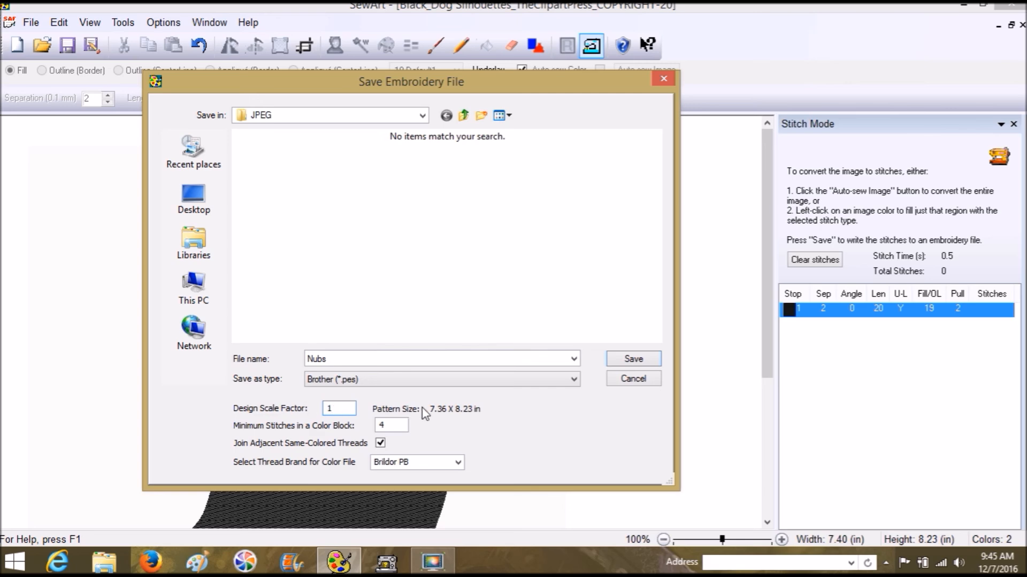
# - Change the design scale factor to .4 after trying .5, sizing the pattern 2.94 × 3.29 in
pyautogui.click(339, 409)
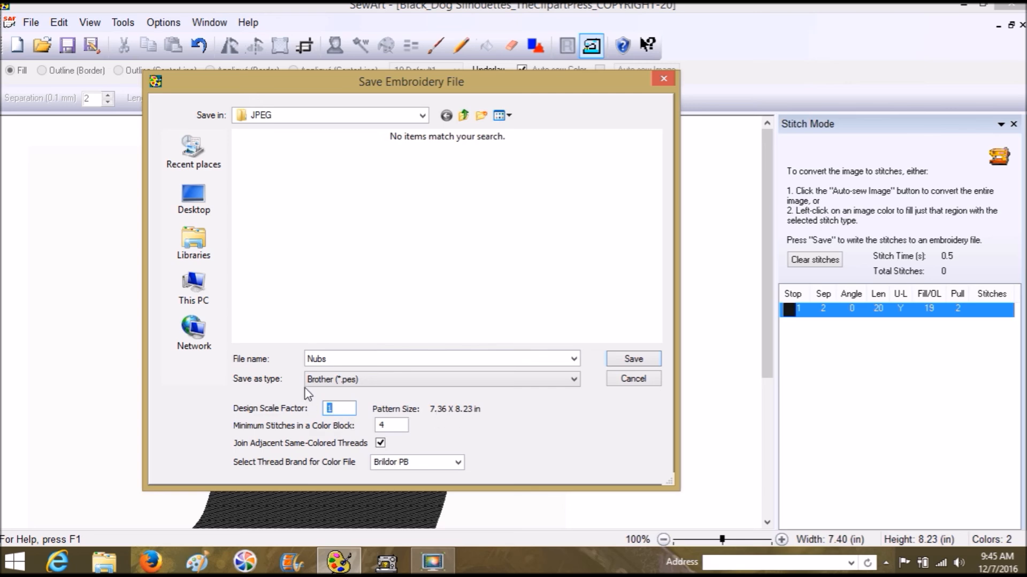
pyautogui.write('.5')
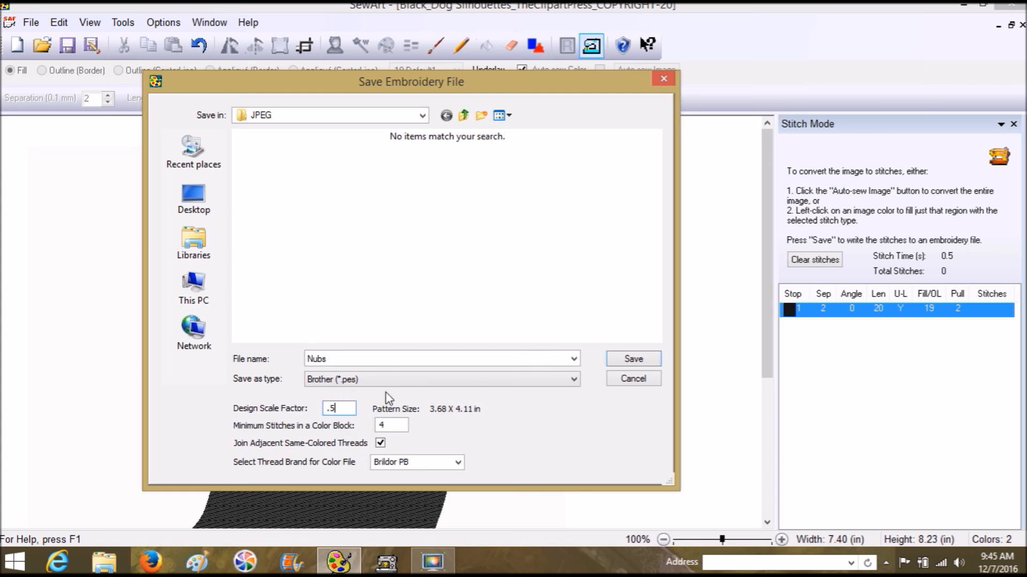
pyautogui.moveTo(473, 417)
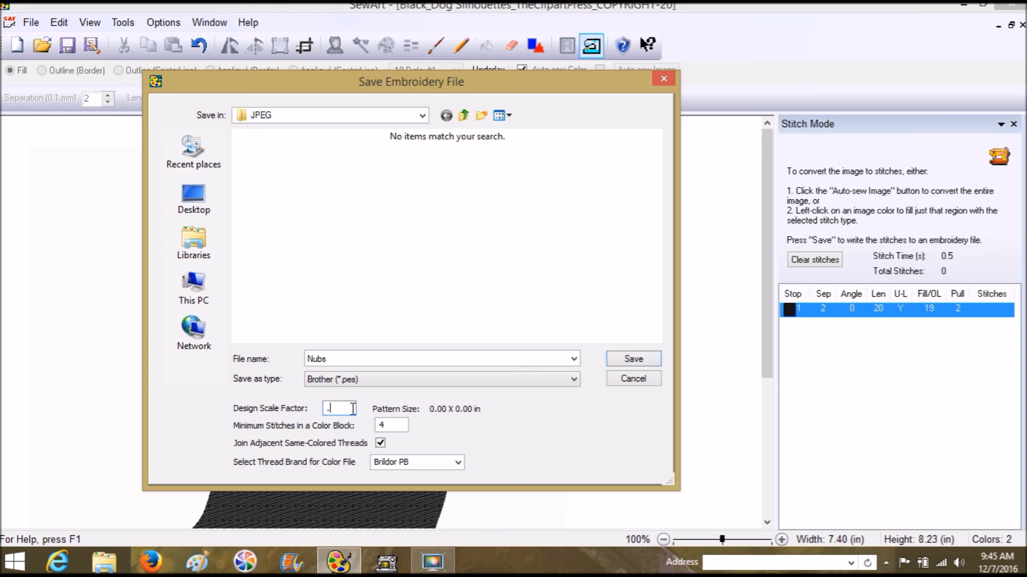
pyautogui.write('4')
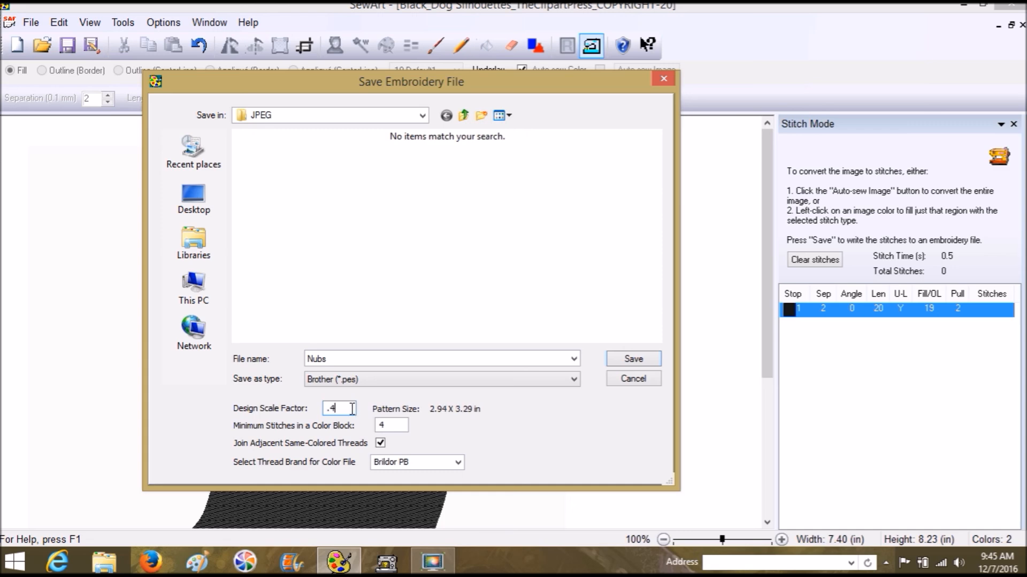
pyautogui.moveTo(369, 419)
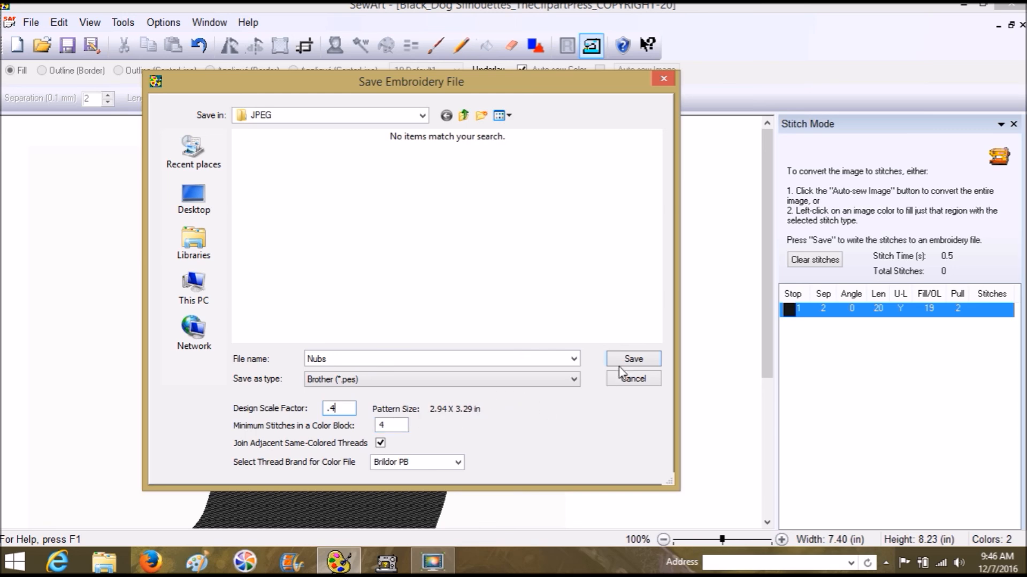
# - Save Nubs.pes to the Desktop and dismiss the 5112-stitch success message
pyautogui.click(193, 197)
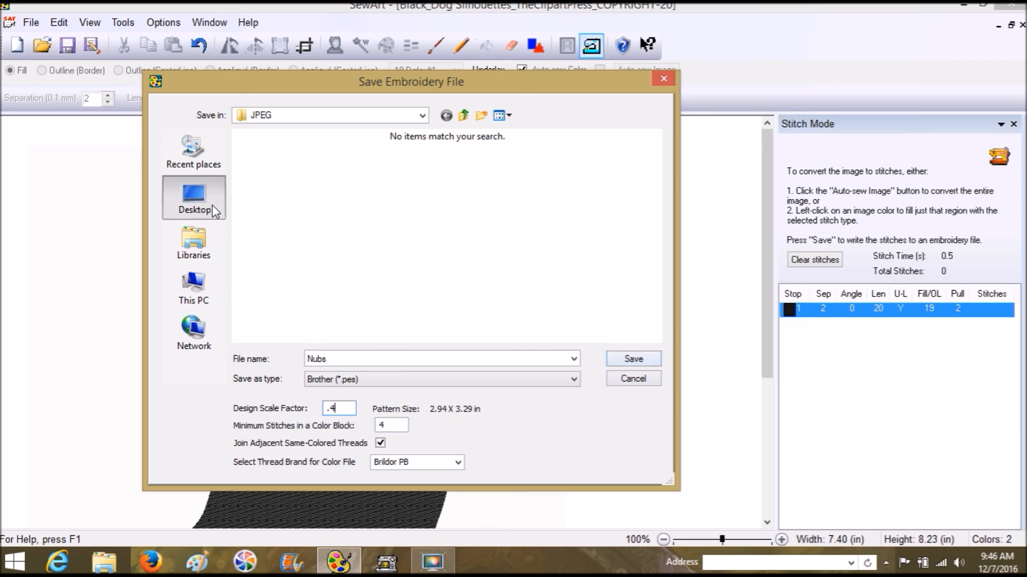
pyautogui.click(193, 198)
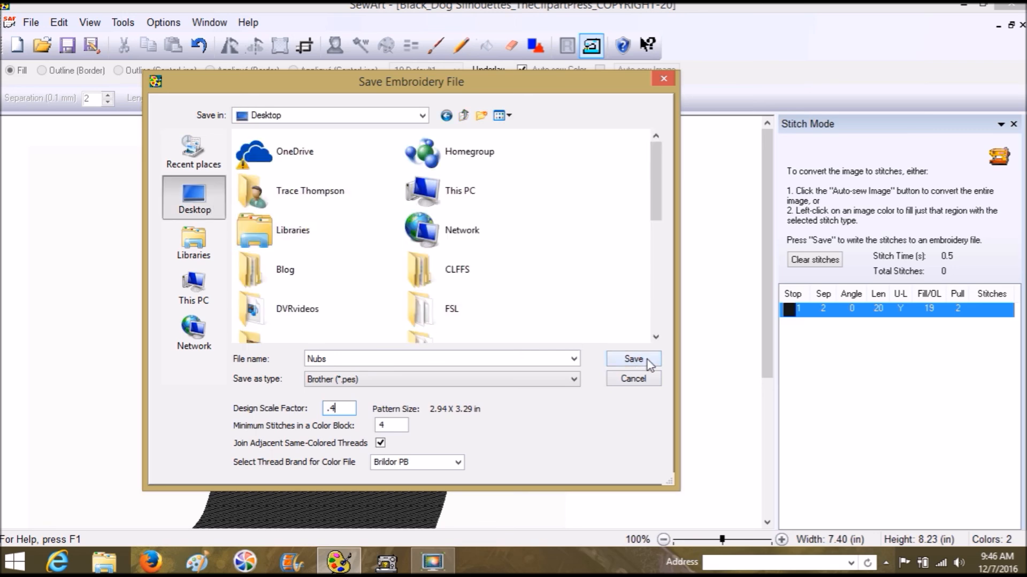
pyautogui.click(632, 358)
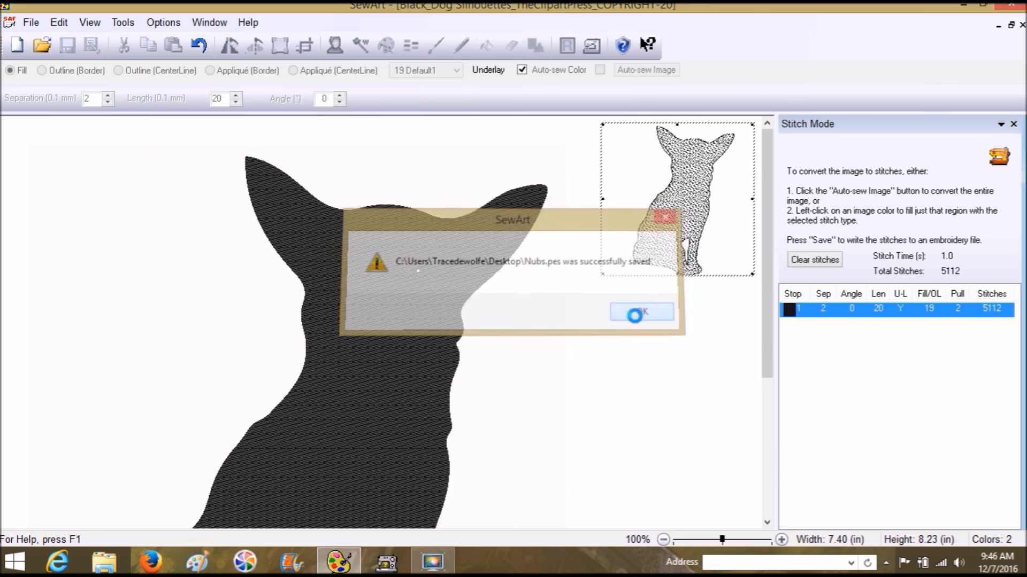
pyautogui.click(641, 312)
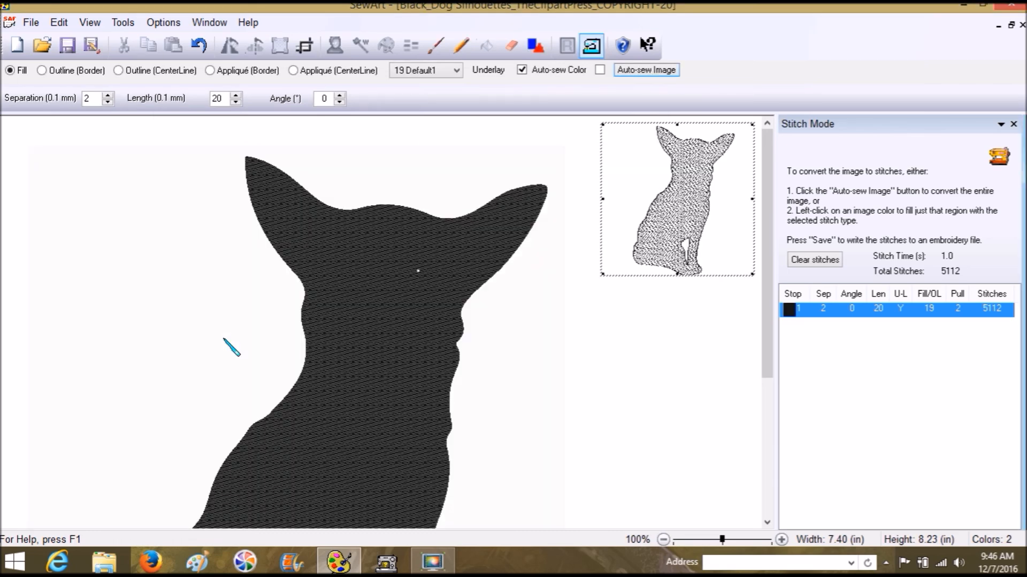